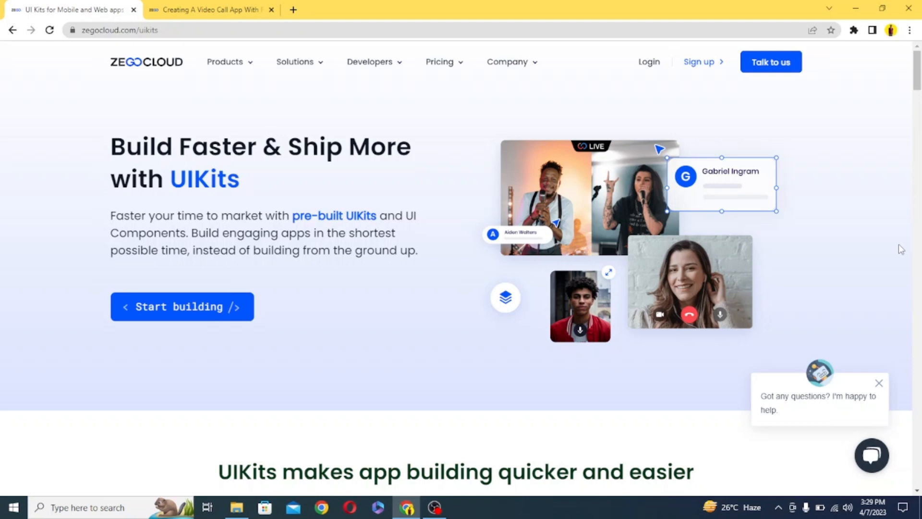
pyautogui.moveTo(201, 237)
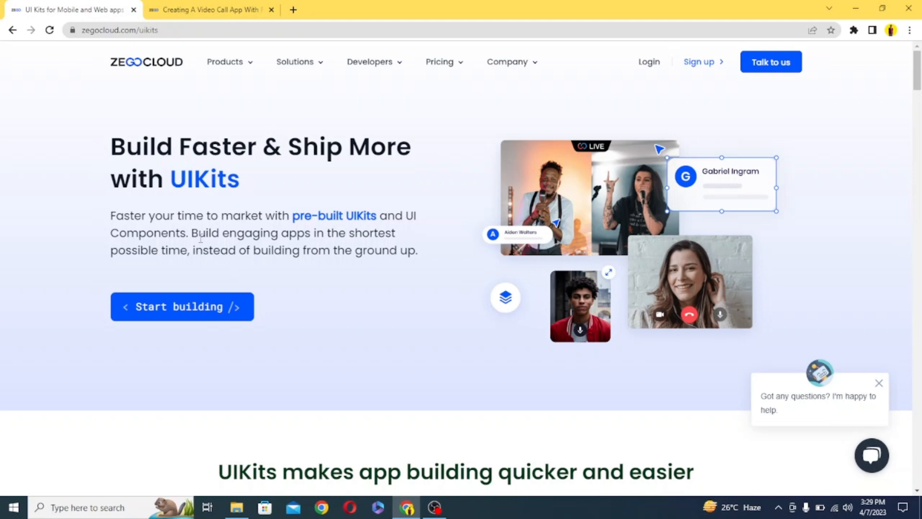
pyautogui.moveTo(410, 269)
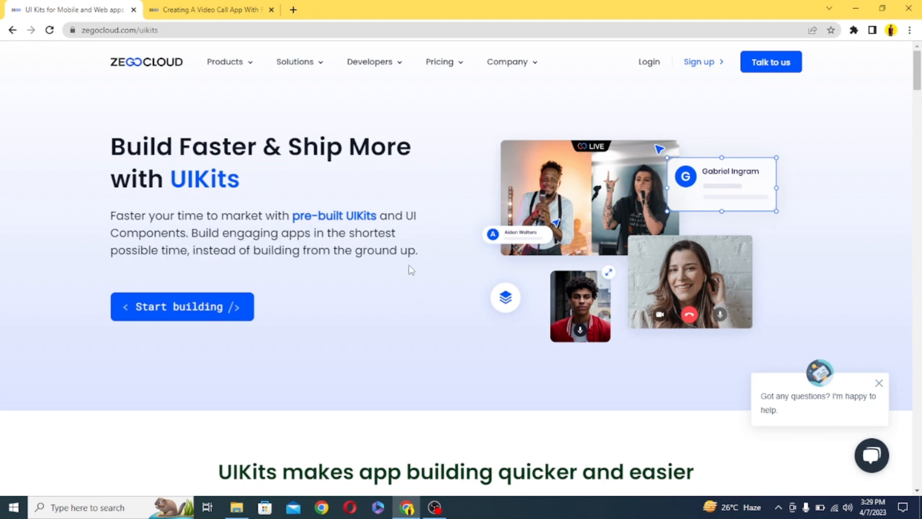
# Step: Scroll down the UIKits page and view the Group calls use case
pyautogui.scroll(-3)
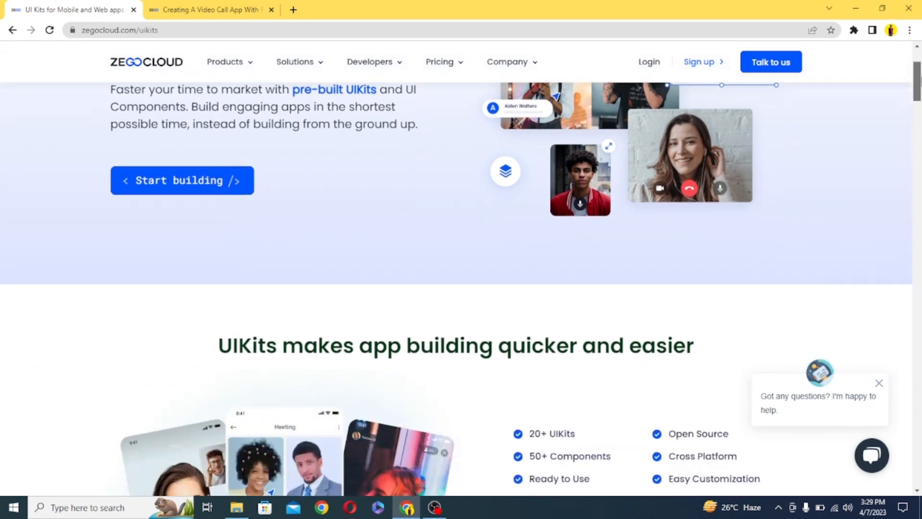
pyautogui.scroll(-3)
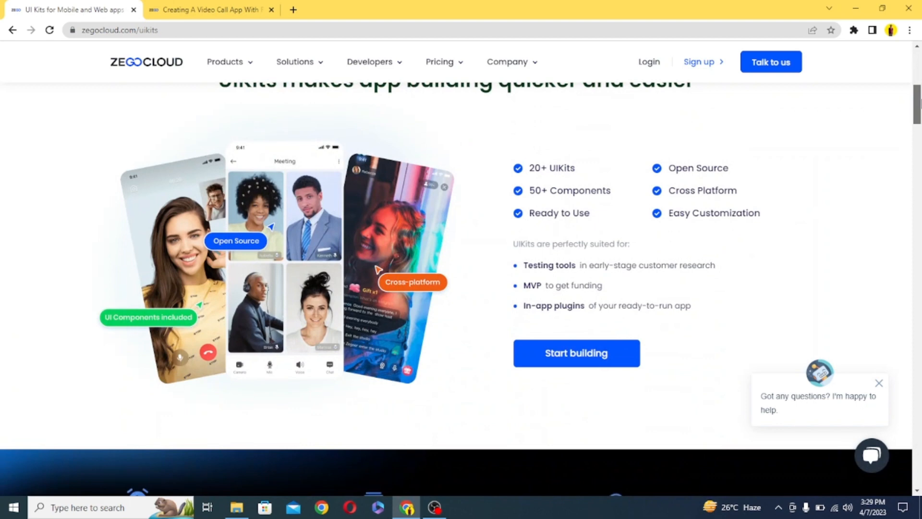
pyautogui.scroll(3)
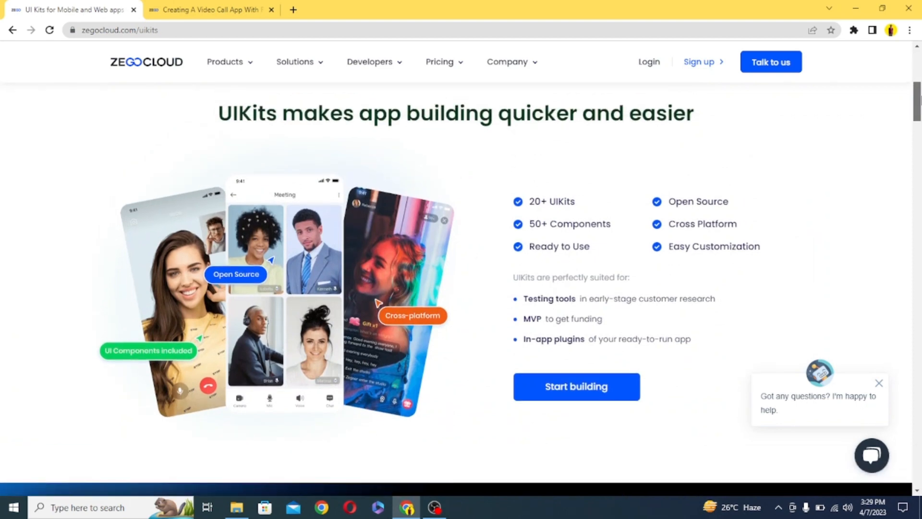
pyautogui.scroll(-3)
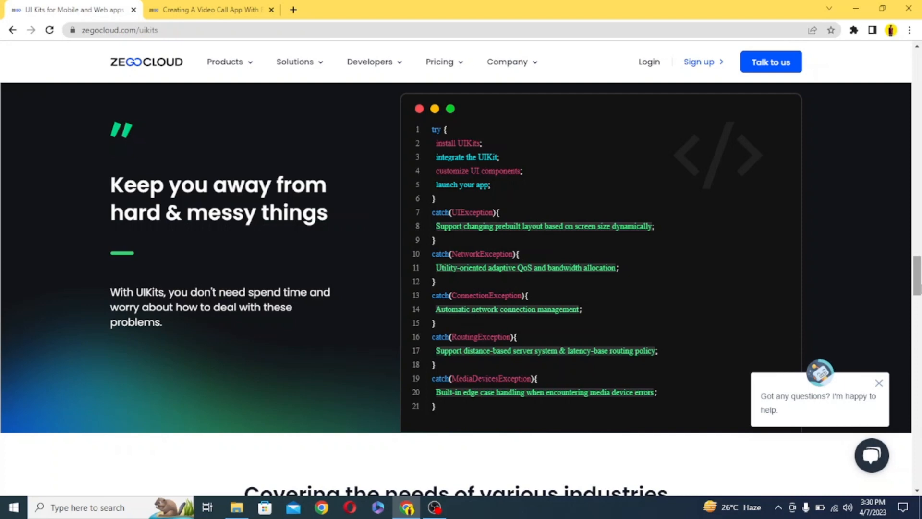
pyautogui.scroll(-3)
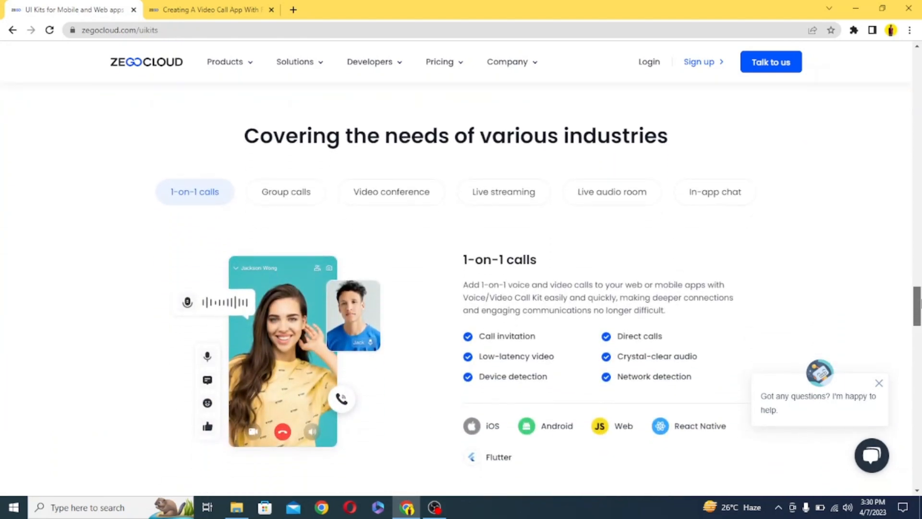
pyautogui.scroll(-3)
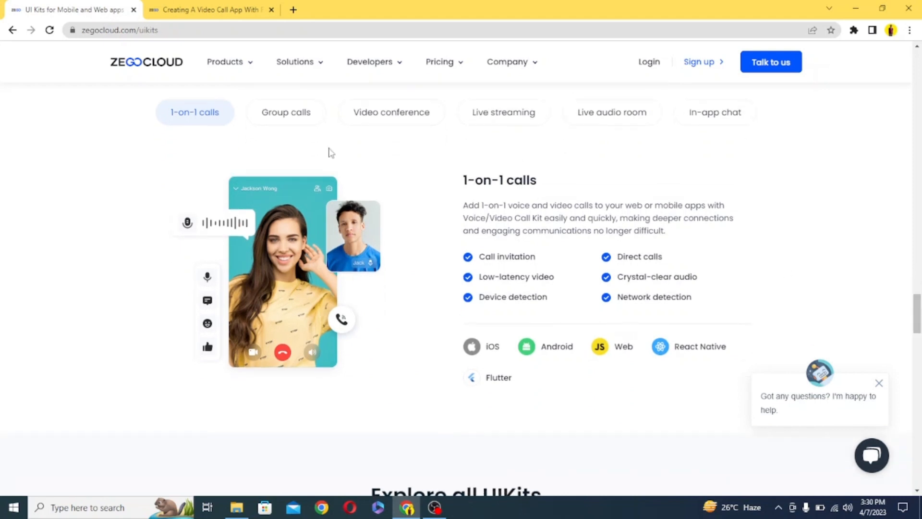
pyautogui.click(285, 112)
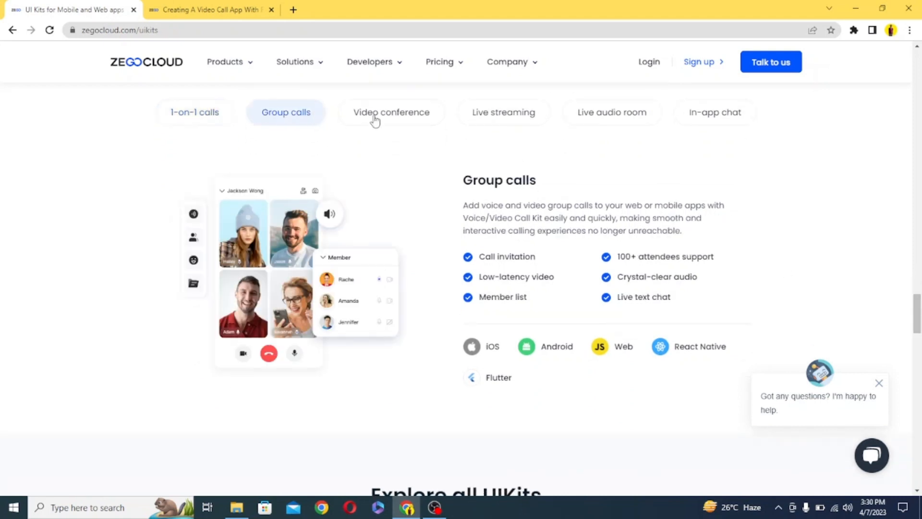
pyautogui.click(390, 112)
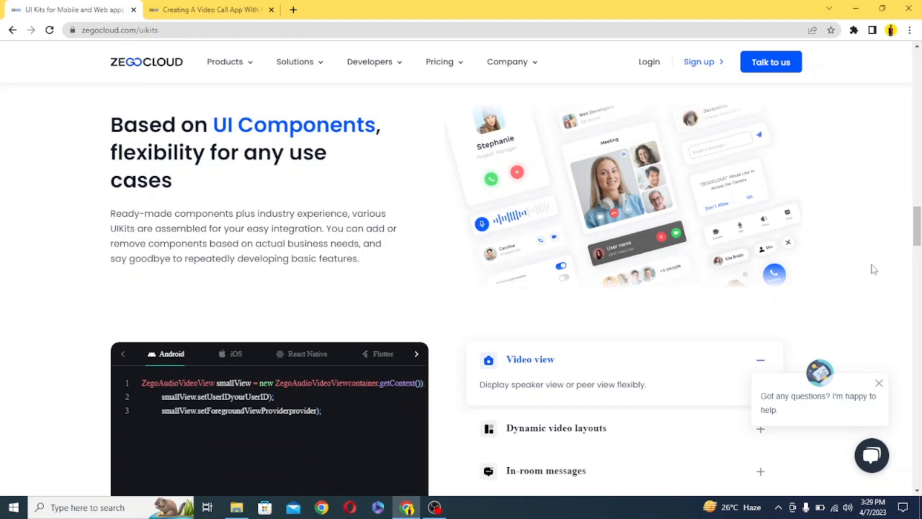
pyautogui.moveTo(876, 269)
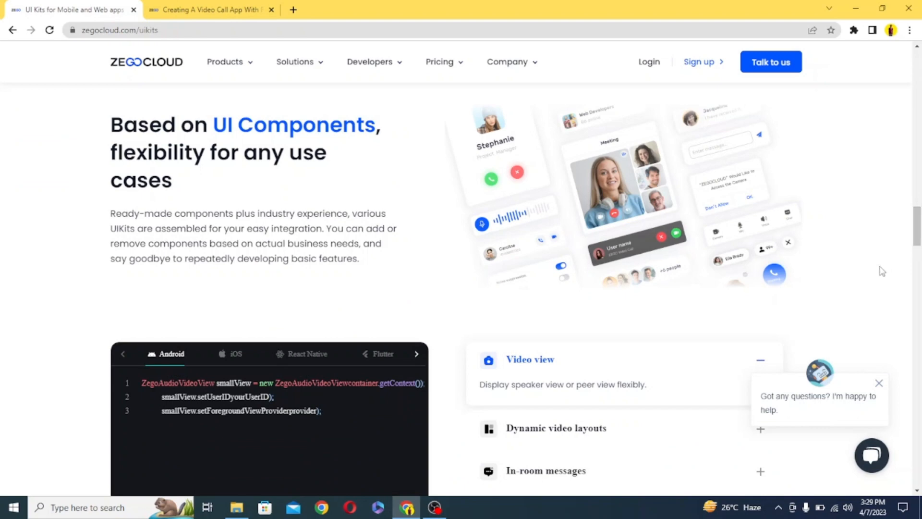
# Step: View another platform's code sample, scroll to the footer, and close the help chat popup
pyautogui.scroll(-3)
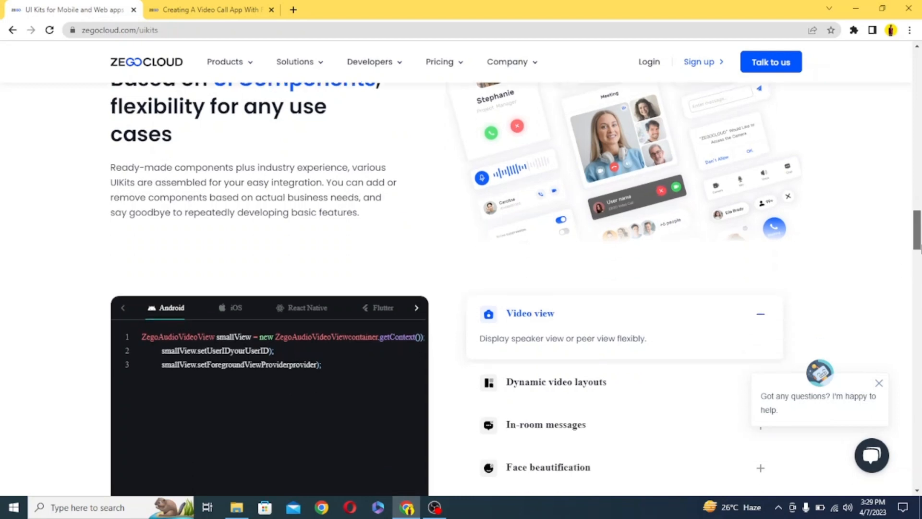
pyautogui.scroll(-3)
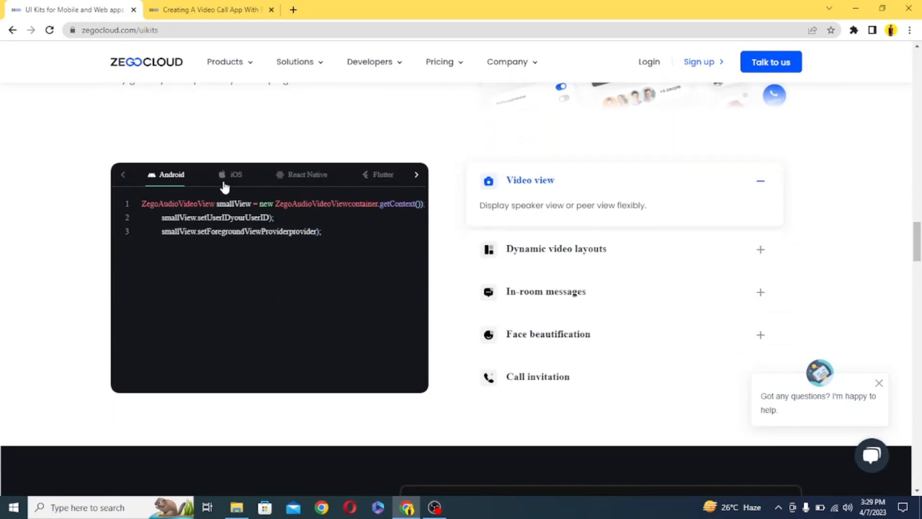
pyautogui.click(235, 173)
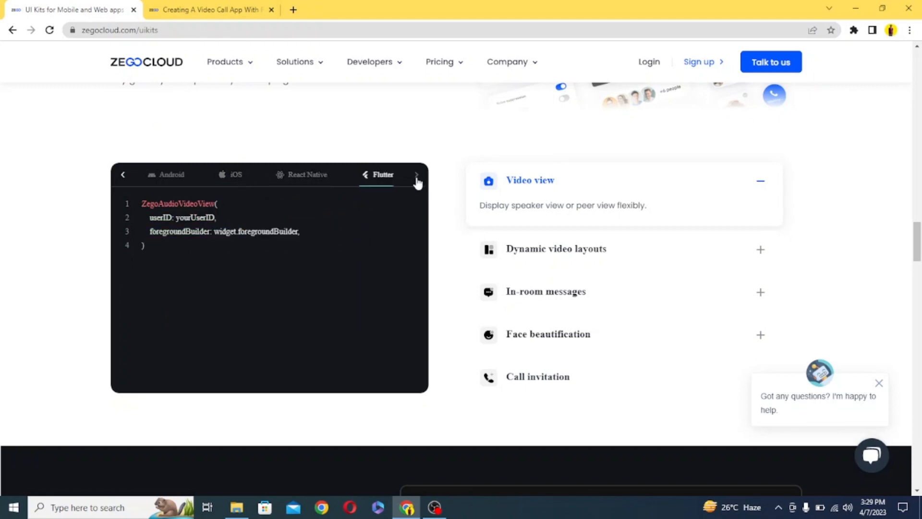
pyautogui.moveTo(270, 277)
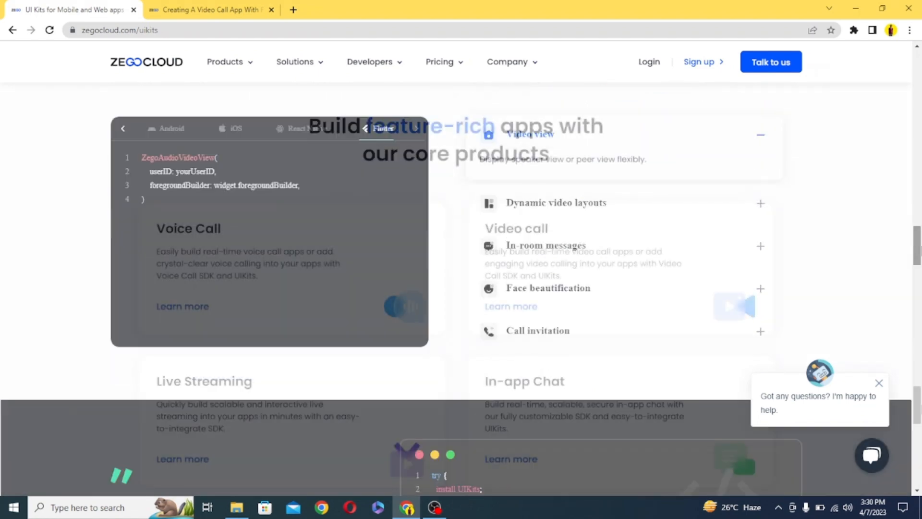
pyautogui.scroll(-3)
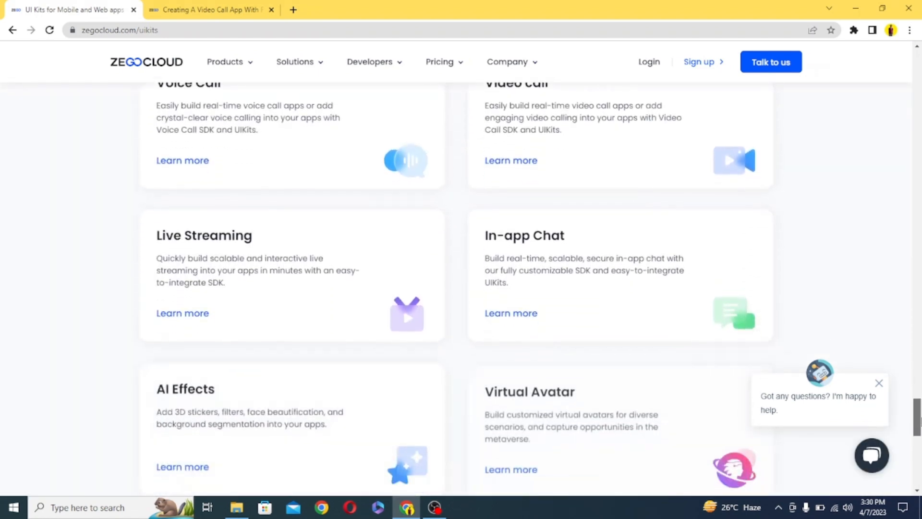
pyautogui.scroll(-3)
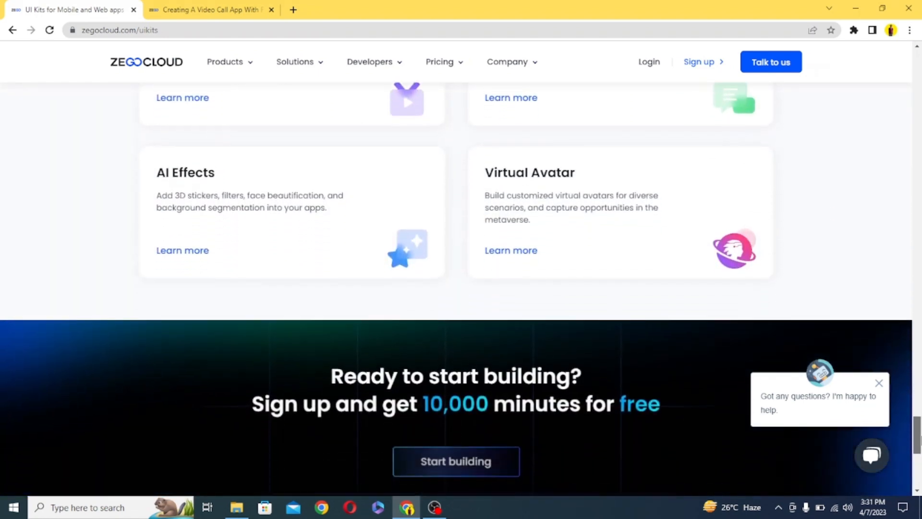
pyautogui.scroll(-3)
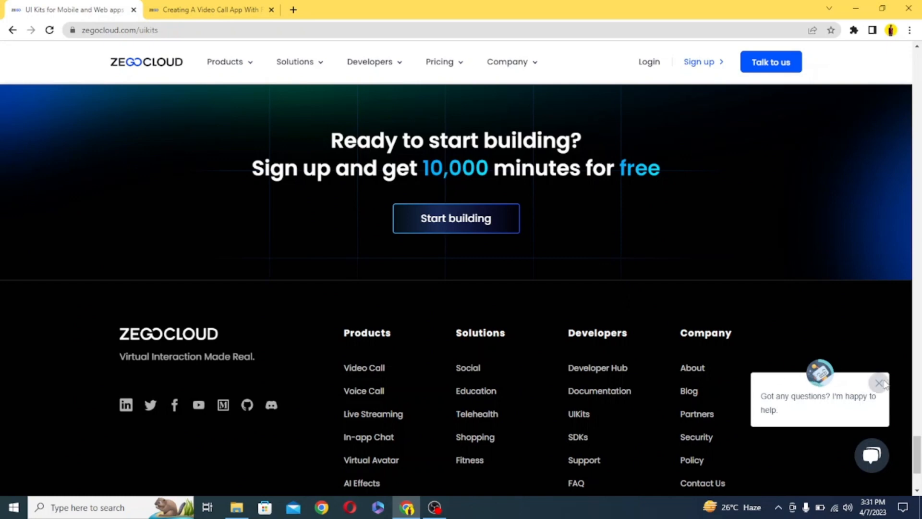
pyautogui.click(879, 383)
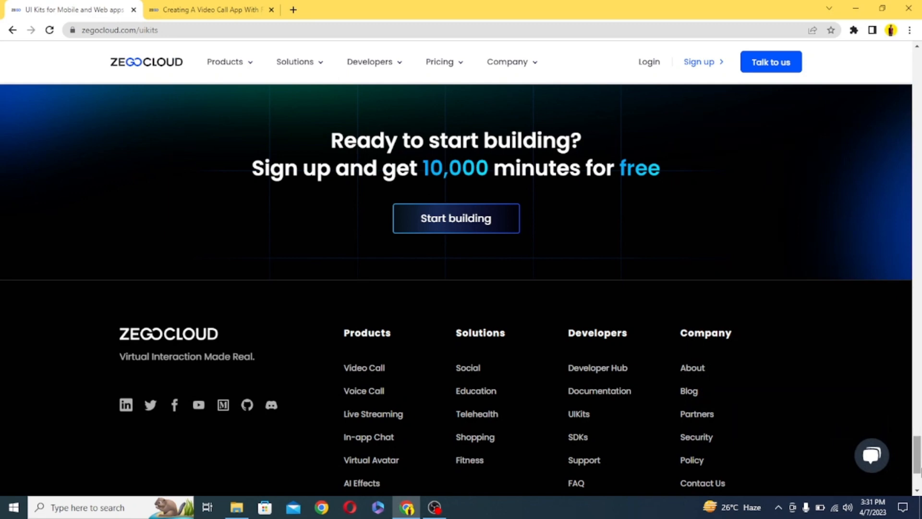
pyautogui.scroll(3)
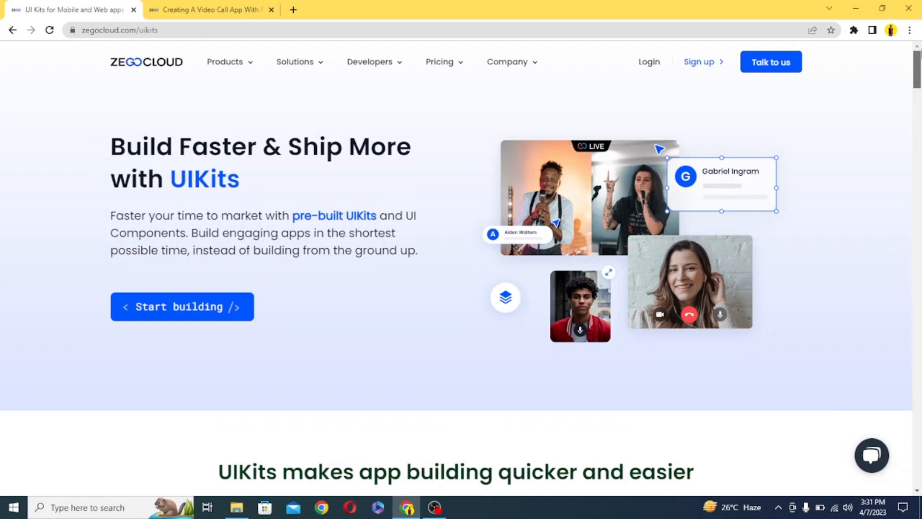
pyautogui.moveTo(851, 220)
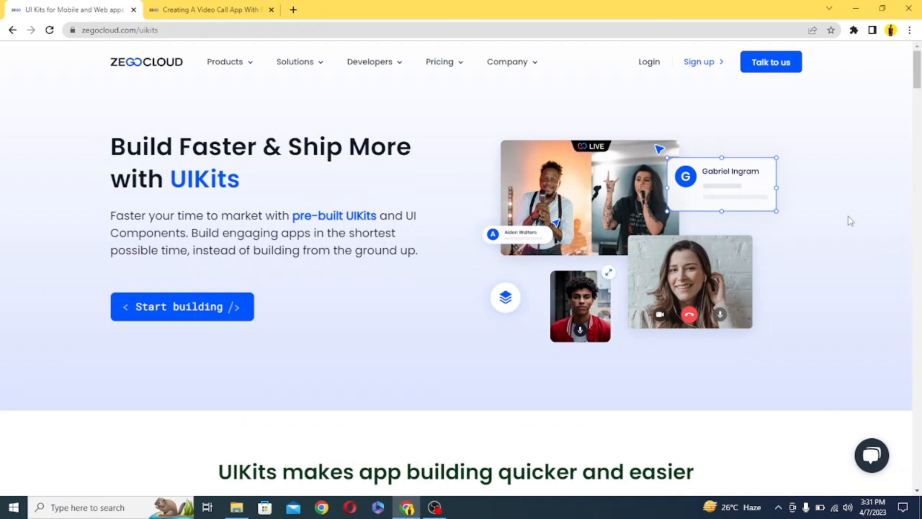
pyautogui.moveTo(857, 218)
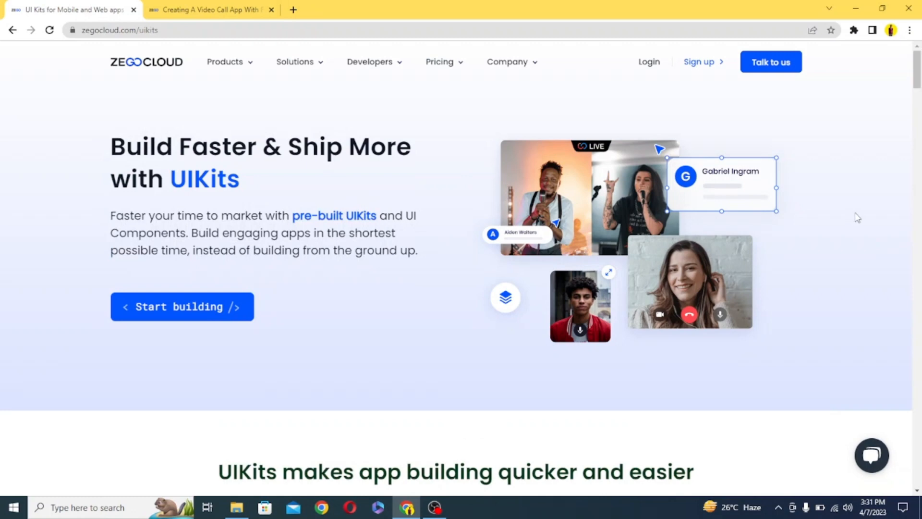
pyautogui.moveTo(794, 343)
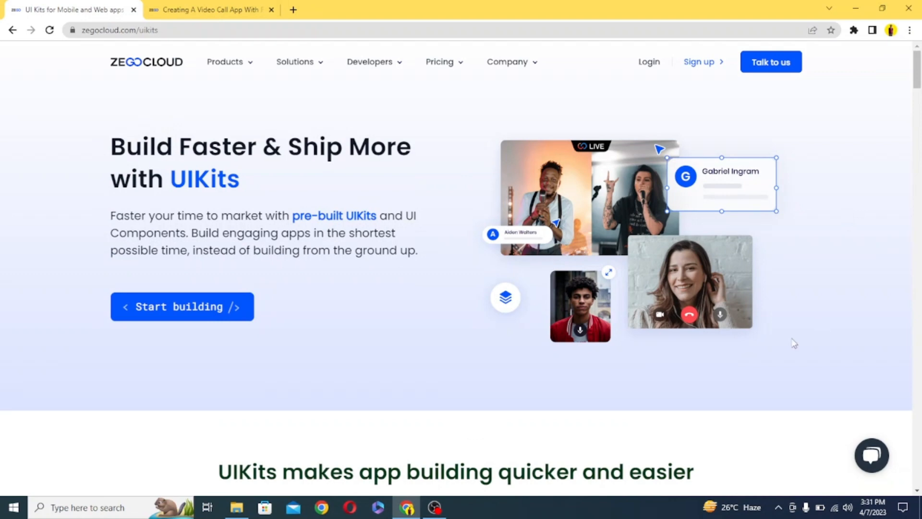
pyautogui.moveTo(796, 345)
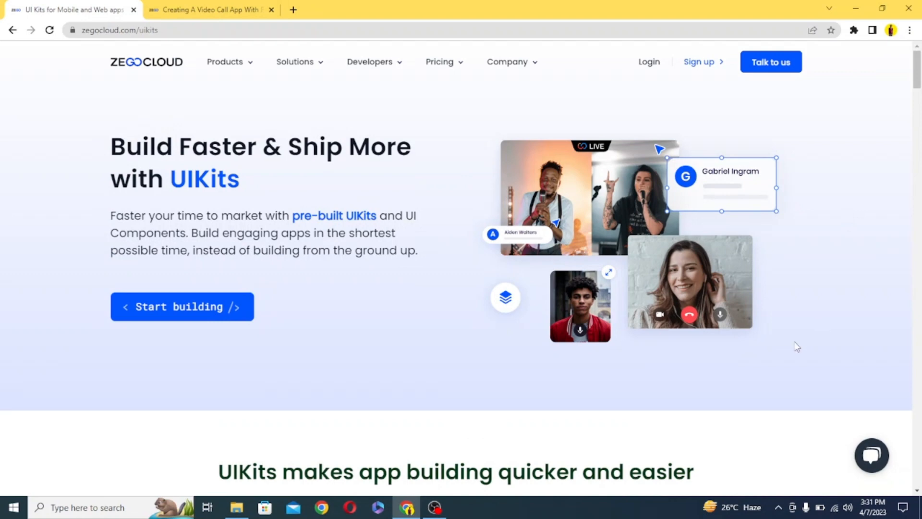
pyautogui.moveTo(798, 346)
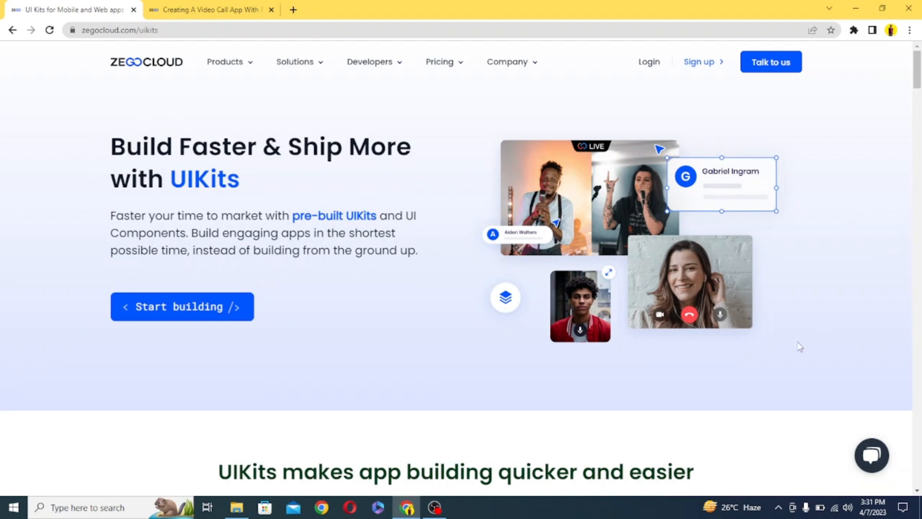
pyautogui.moveTo(807, 356)
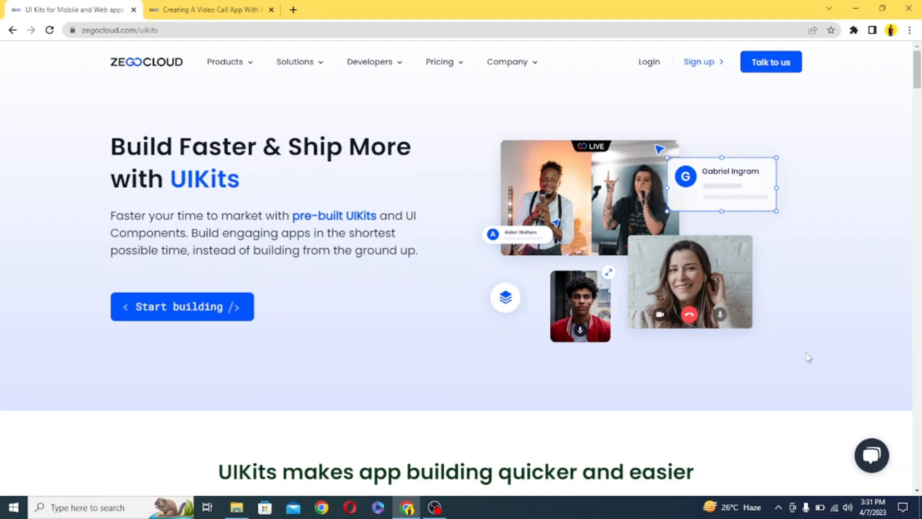
pyautogui.moveTo(468, 377)
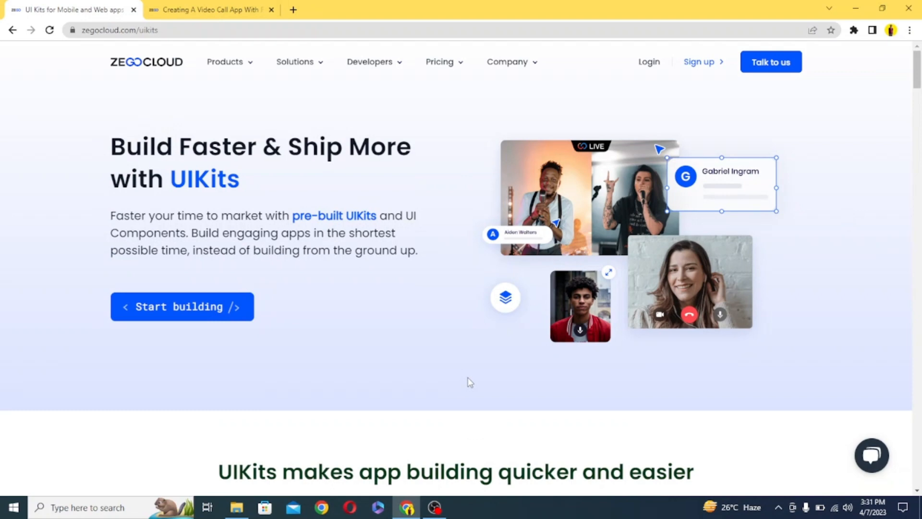
pyautogui.moveTo(101, 377)
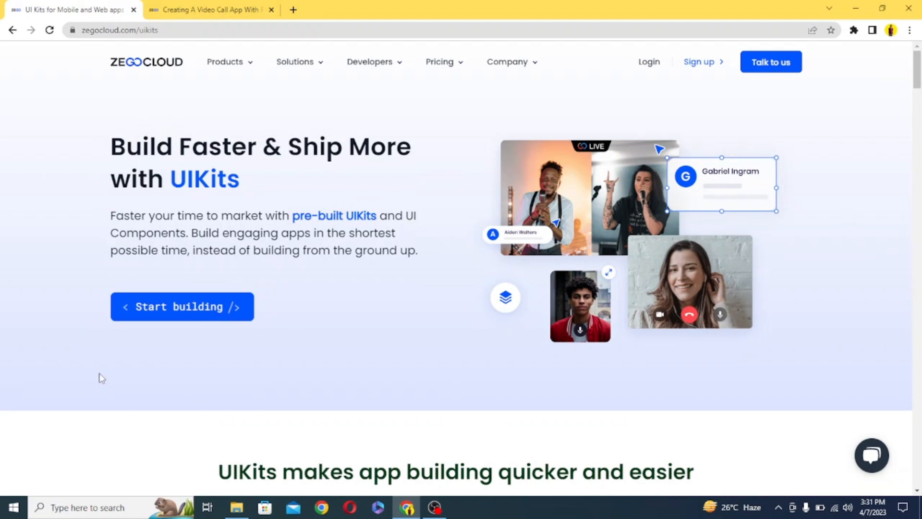
pyautogui.moveTo(469, 376)
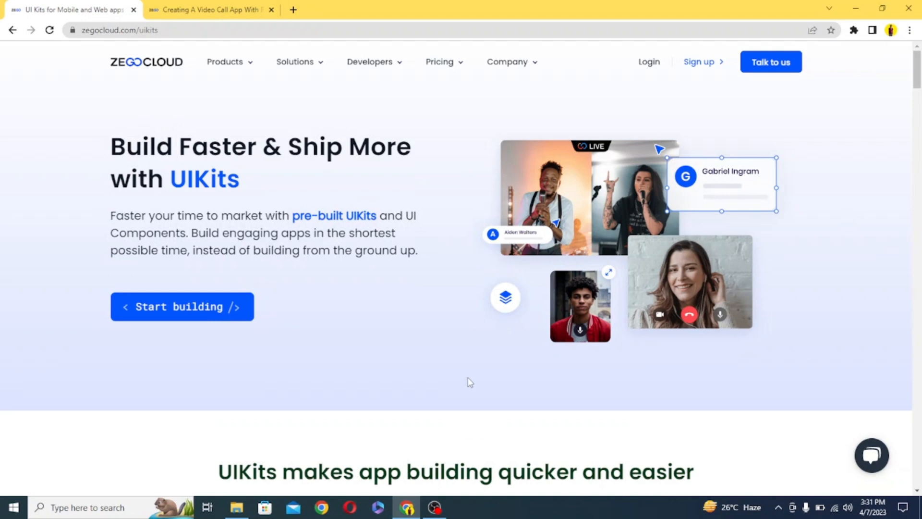
pyautogui.moveTo(99, 378)
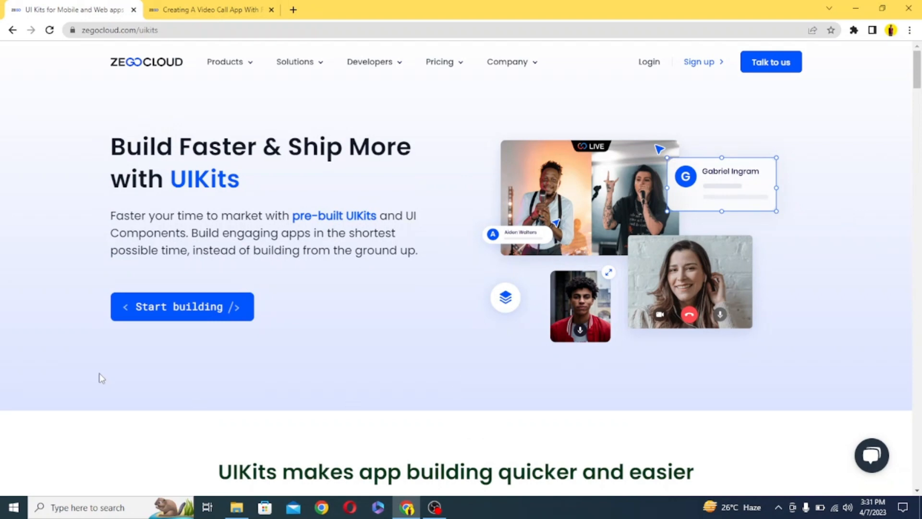
pyautogui.moveTo(171, 312)
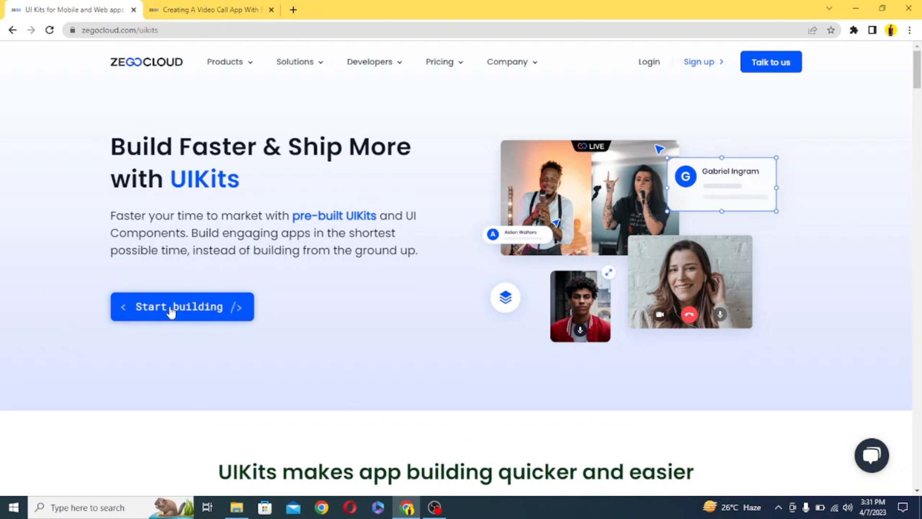
# Step: Open the 'Create your account' sign-up form via 'Start building' and scroll through its fields
pyautogui.click(182, 307)
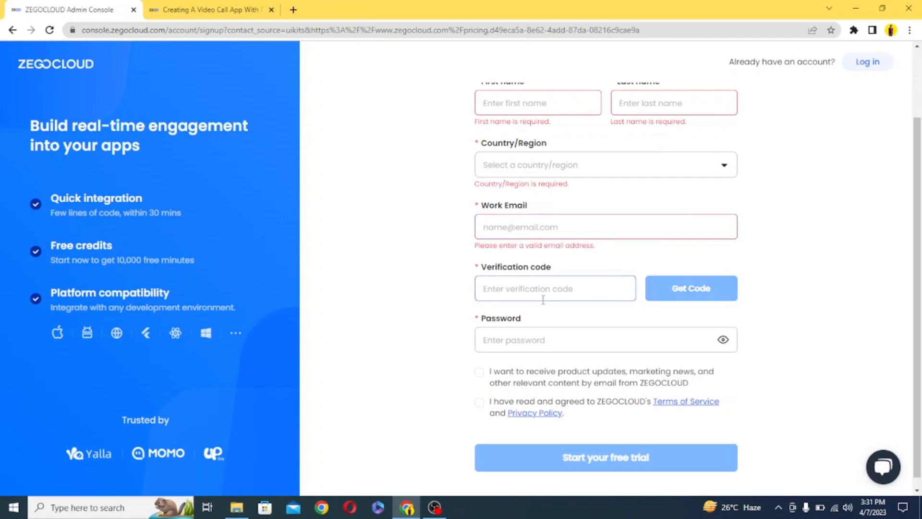
pyautogui.scroll(-3)
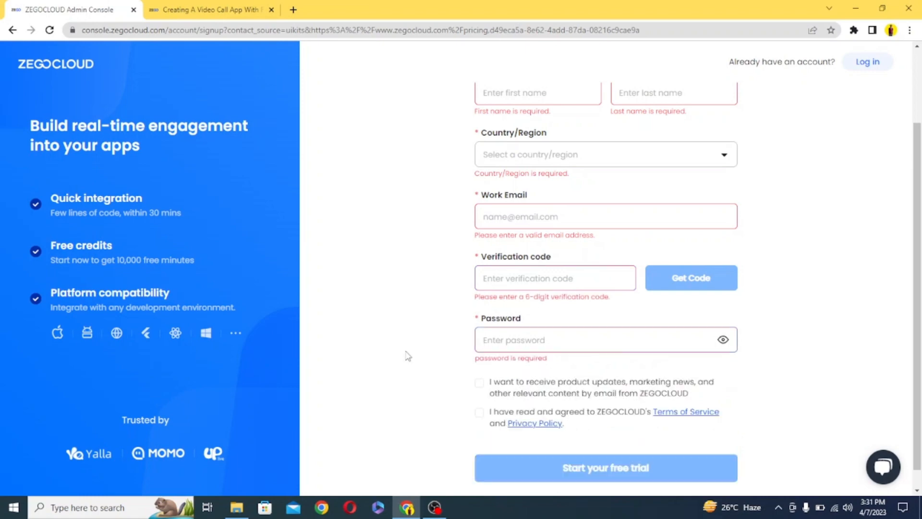
pyautogui.scroll(-3)
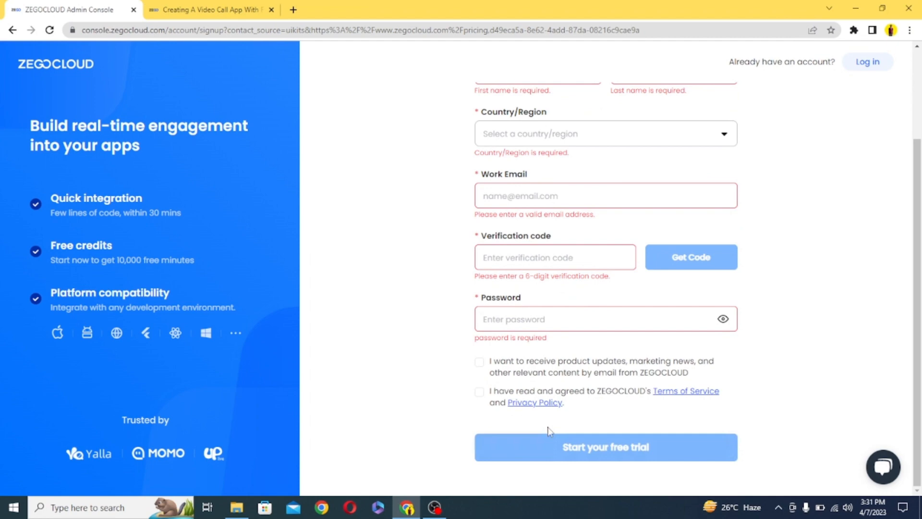
pyautogui.moveTo(534, 372)
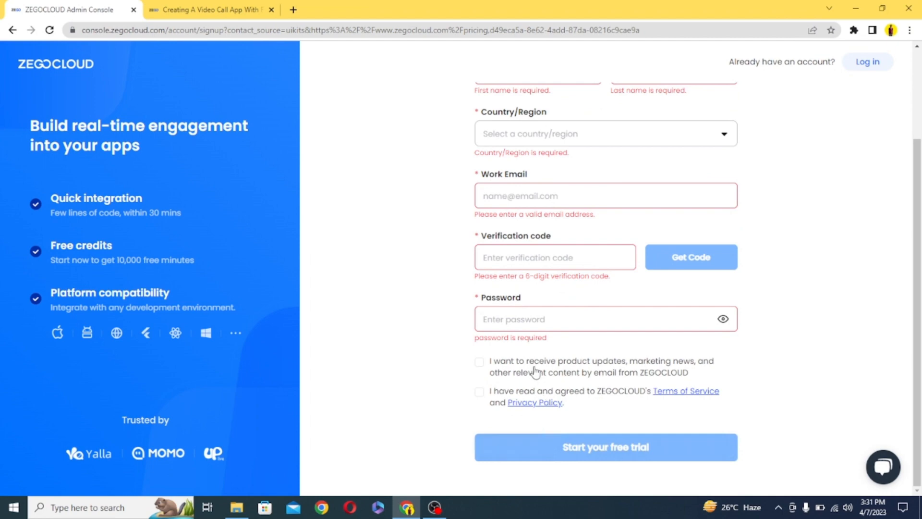
pyautogui.moveTo(566, 434)
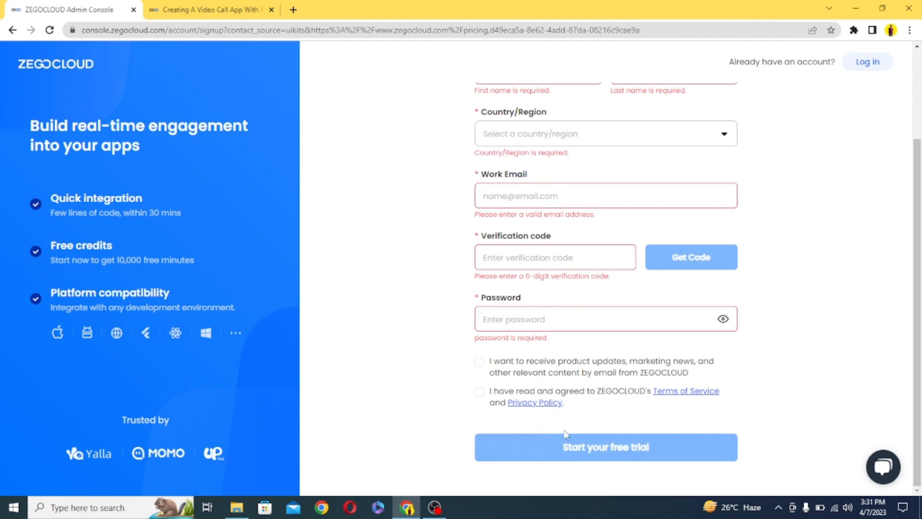
pyautogui.moveTo(585, 466)
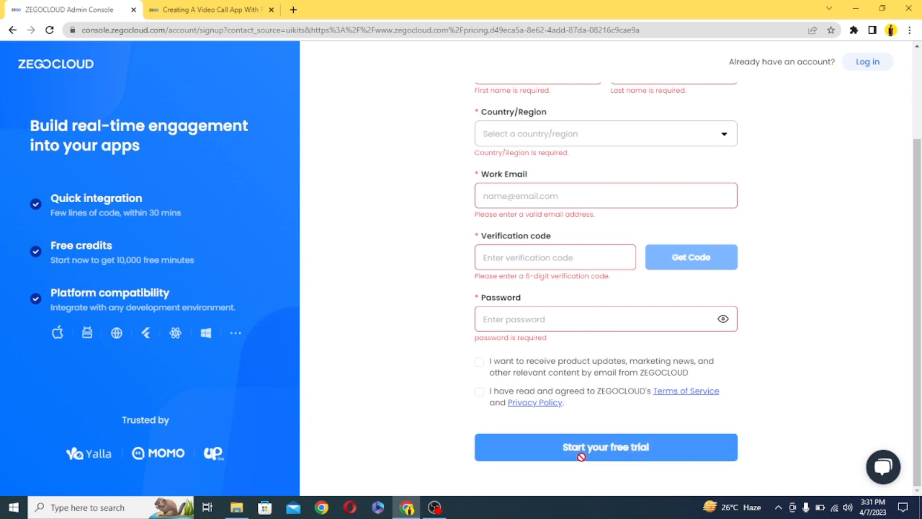
pyautogui.scroll(3)
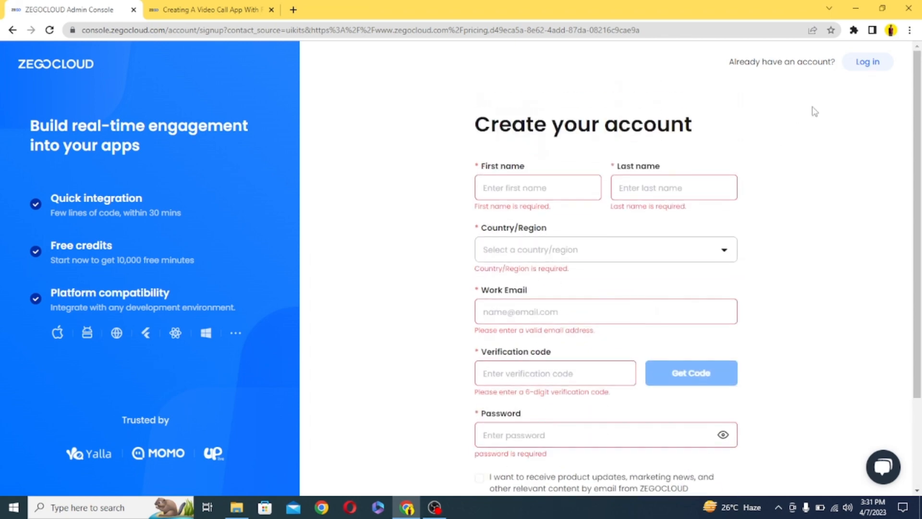
# Step: Log in to the ZEGOCLOUD Admin Console with the saved email and password
pyautogui.click(867, 61)
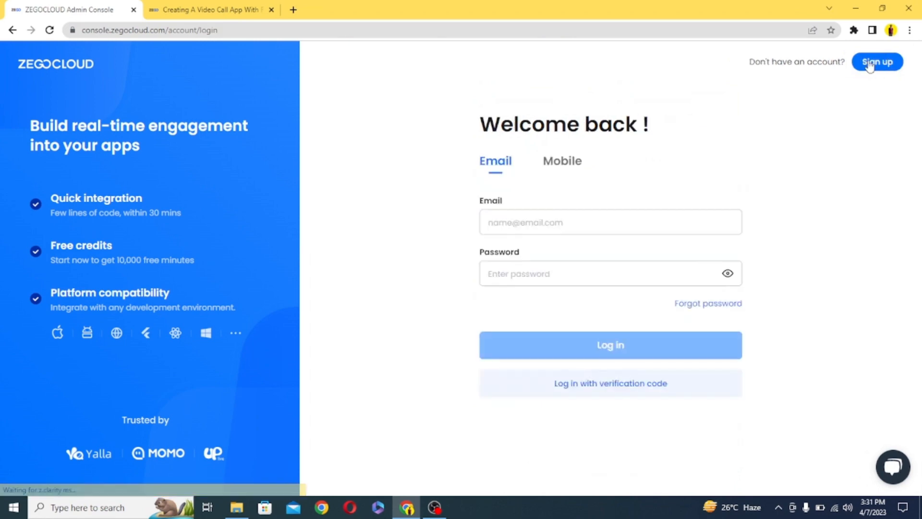
pyautogui.click(610, 345)
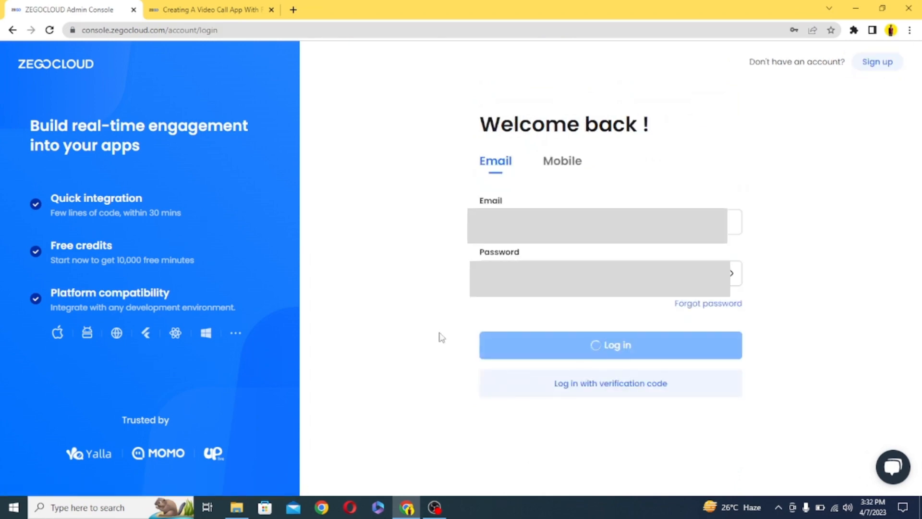
pyautogui.click(610, 344)
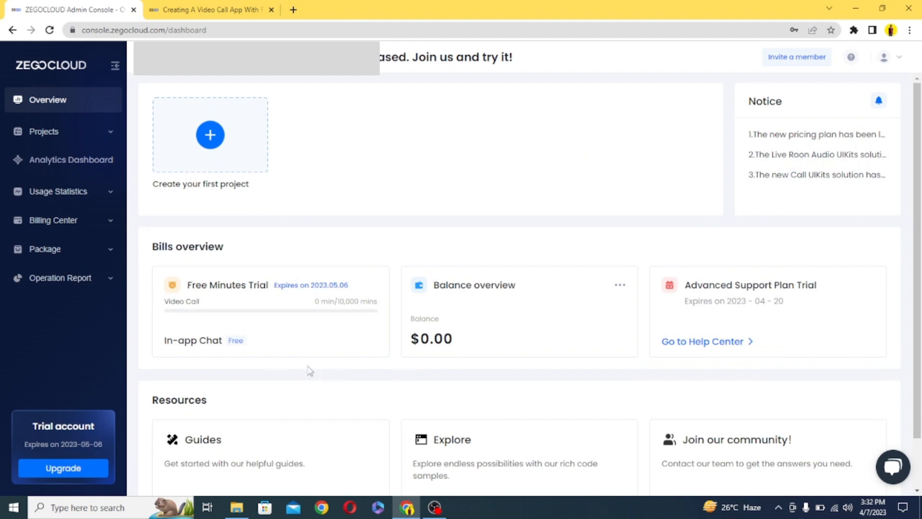
pyautogui.moveTo(427, 209)
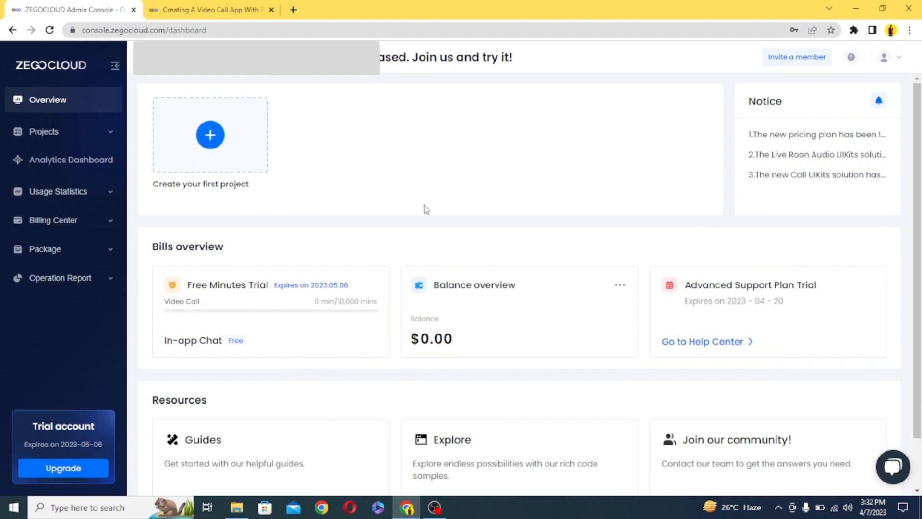
# Step: Start the first project and choose the Voice & Video Call use case
pyautogui.click(210, 135)
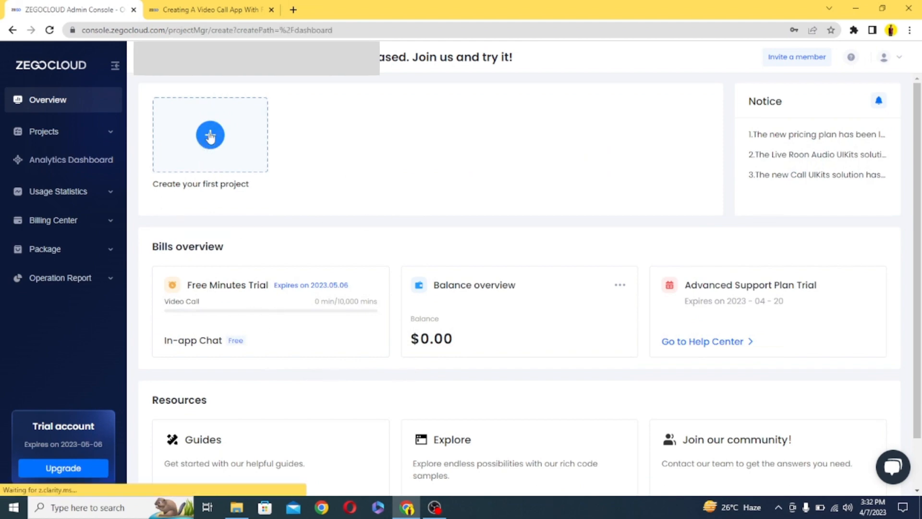
pyautogui.click(210, 134)
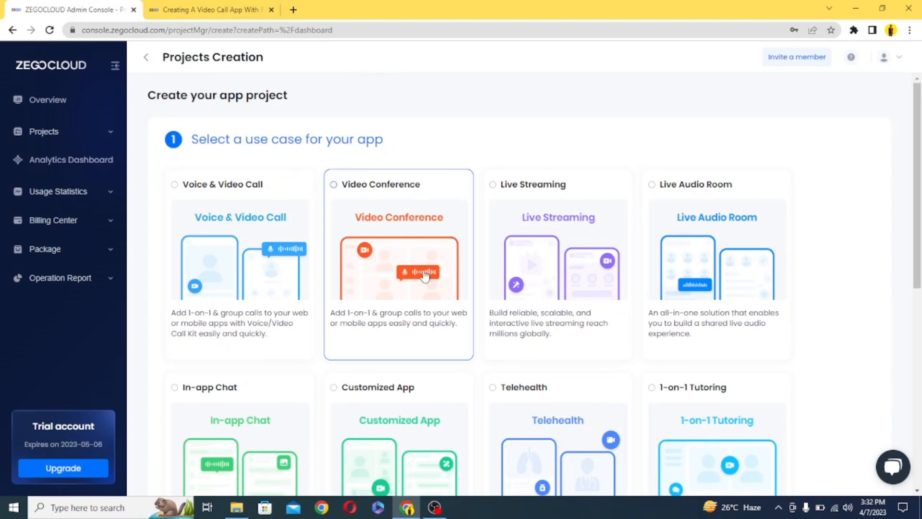
pyautogui.scroll(-3)
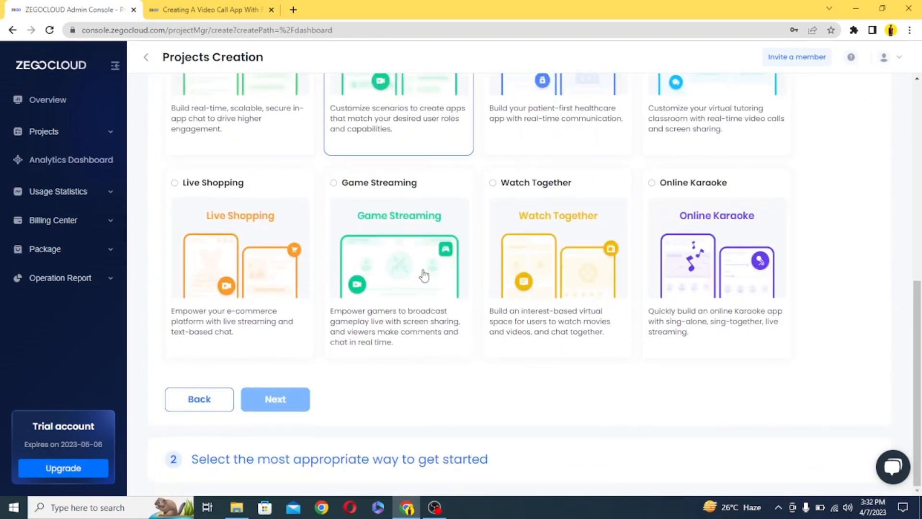
pyautogui.scroll(3)
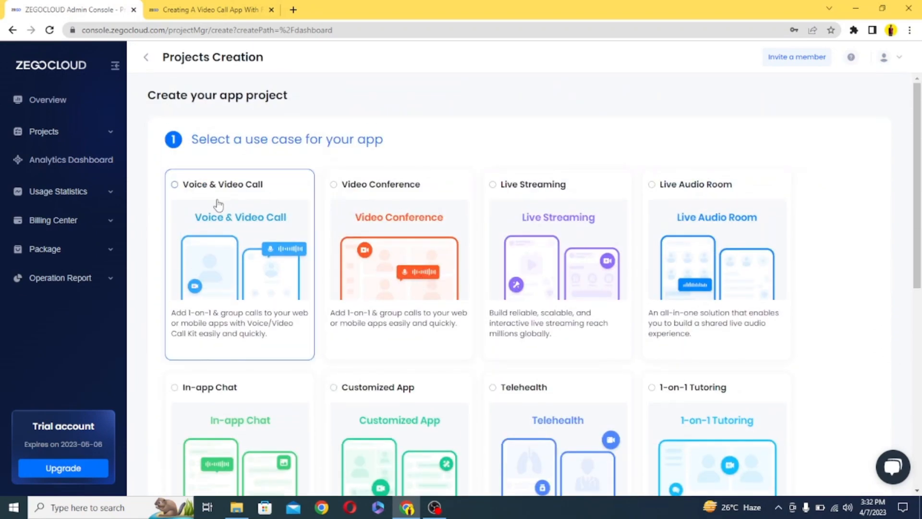
pyautogui.scroll(-3)
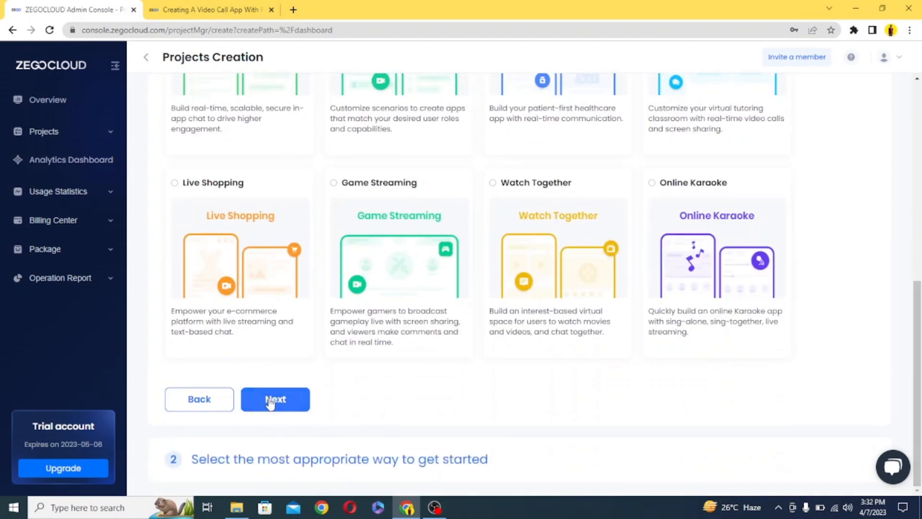
pyautogui.click(274, 399)
pyautogui.write('mycallingapp')
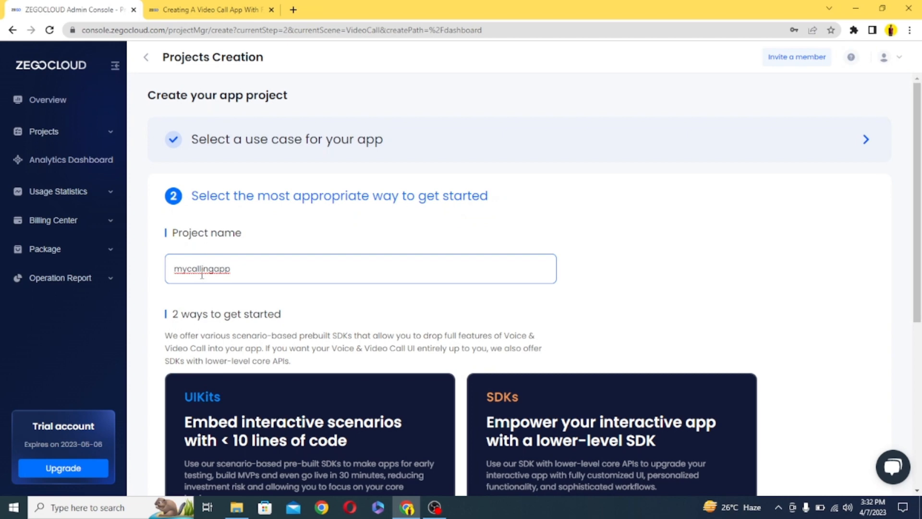
# Step: Preview the iOS UIKits sample and create mycallingapp with 'Start with UIKits'
pyautogui.scroll(-3)
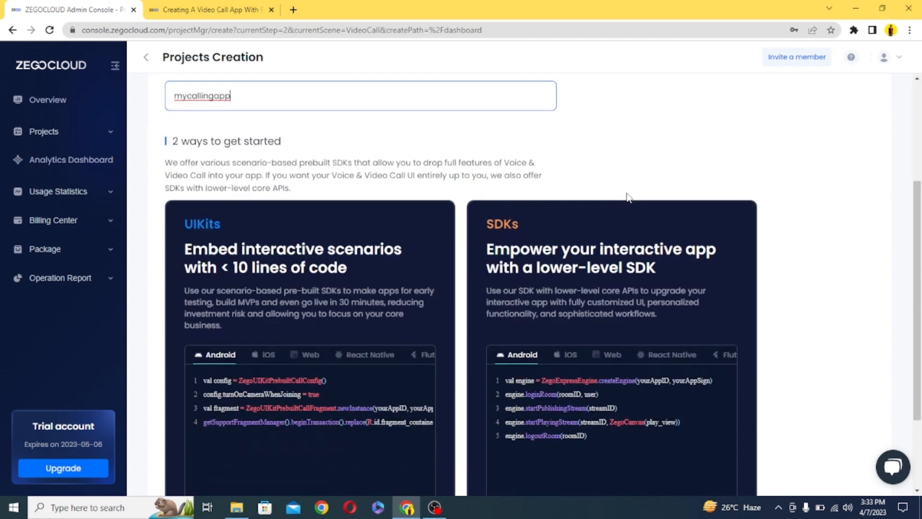
pyautogui.scroll(-3)
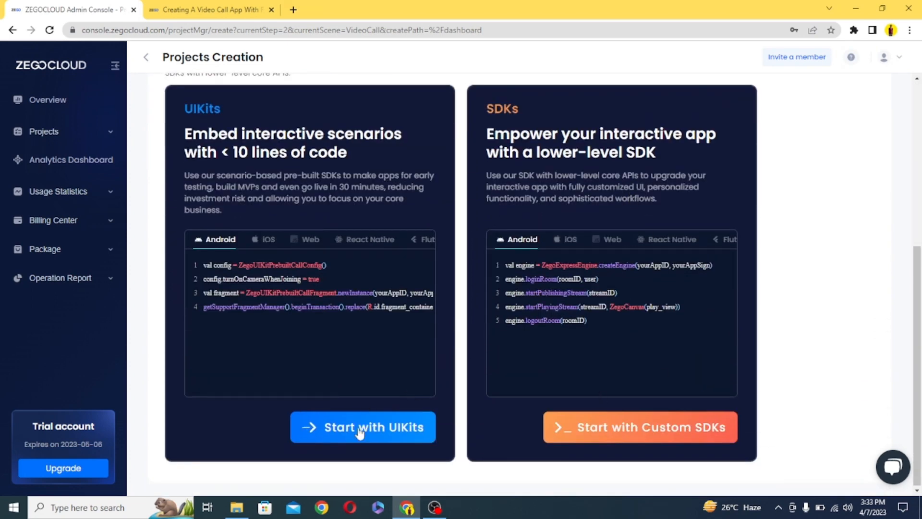
pyautogui.click(258, 239)
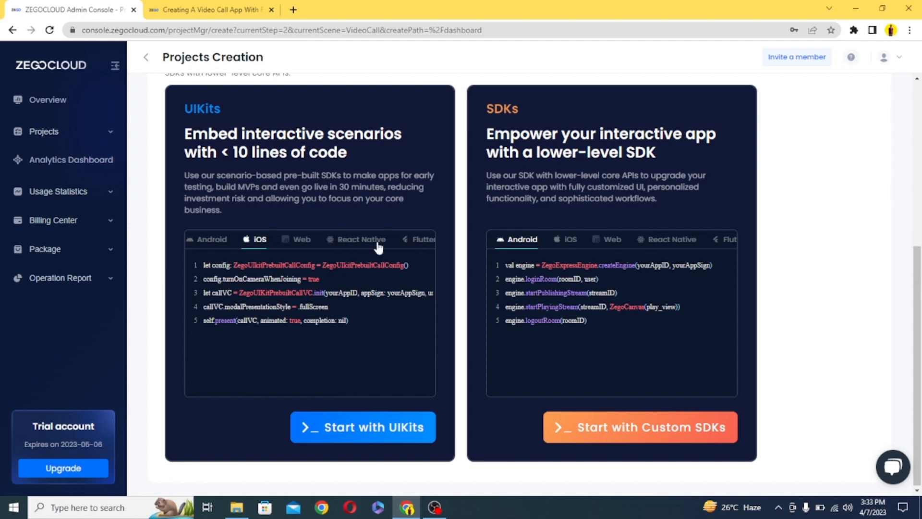
pyautogui.click(363, 427)
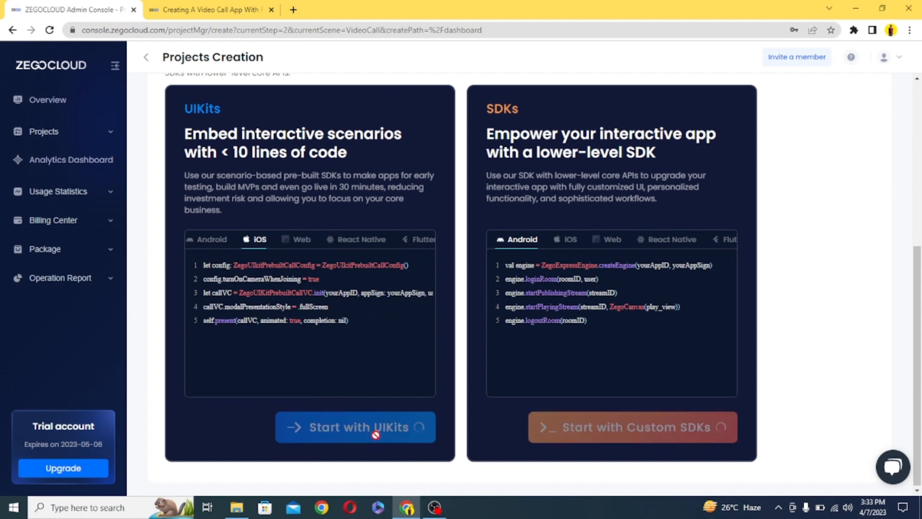
pyautogui.click(356, 427)
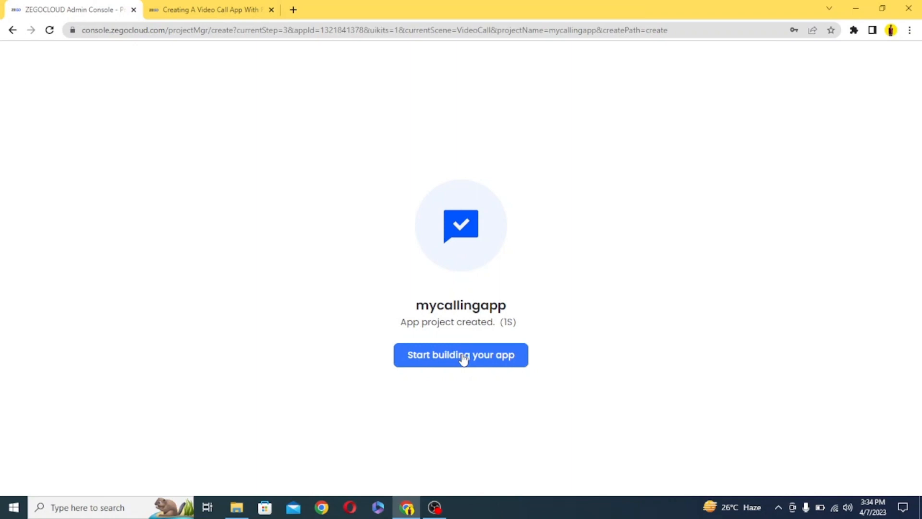
# Step: Choose Flutter, preview the Group Call layout, and keep the 1-on-1 Call configuration
pyautogui.click(460, 354)
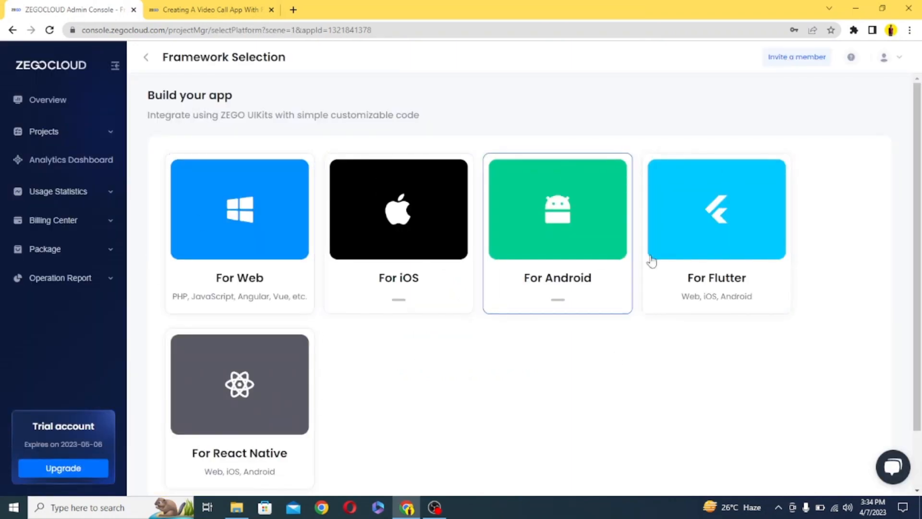
pyautogui.click(716, 209)
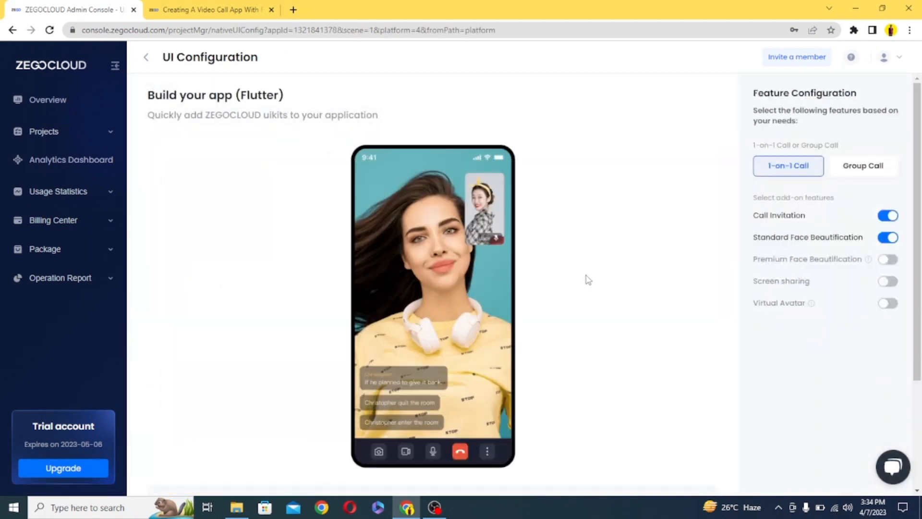
pyautogui.click(862, 165)
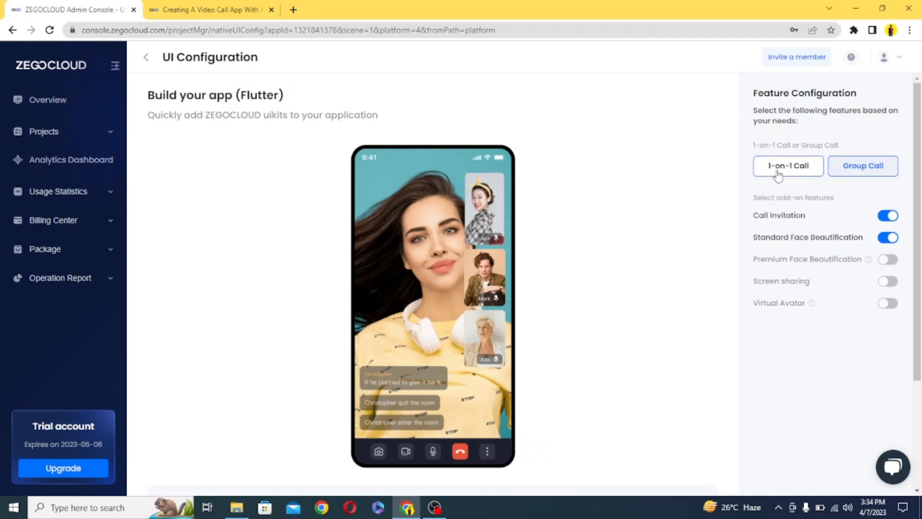
pyautogui.click(788, 165)
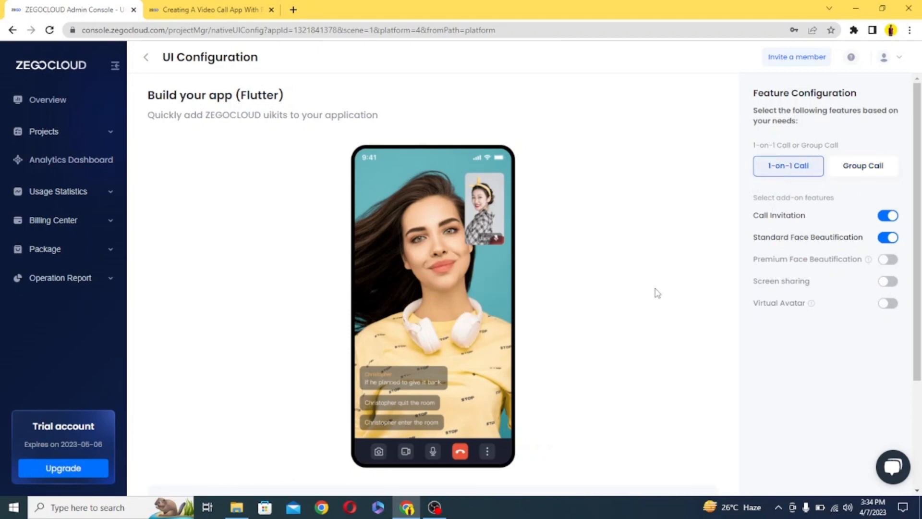
pyautogui.moveTo(455, 288)
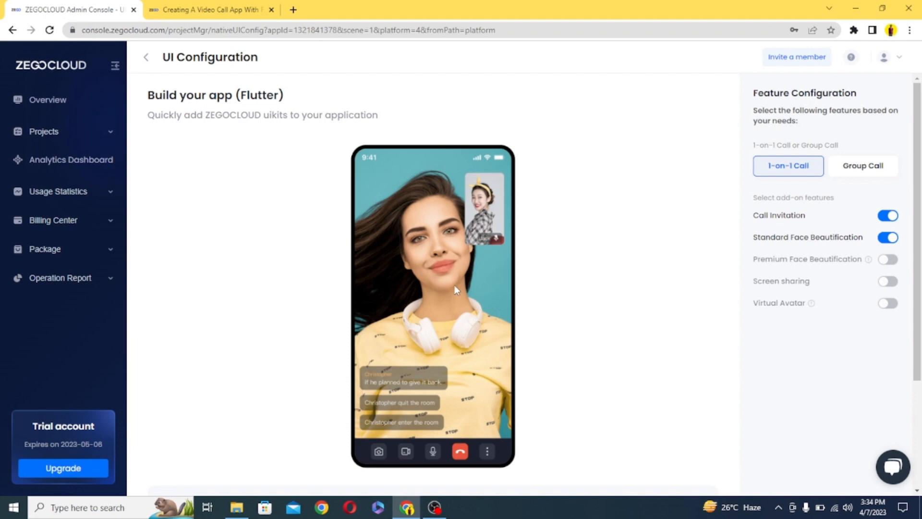
pyautogui.moveTo(463, 299)
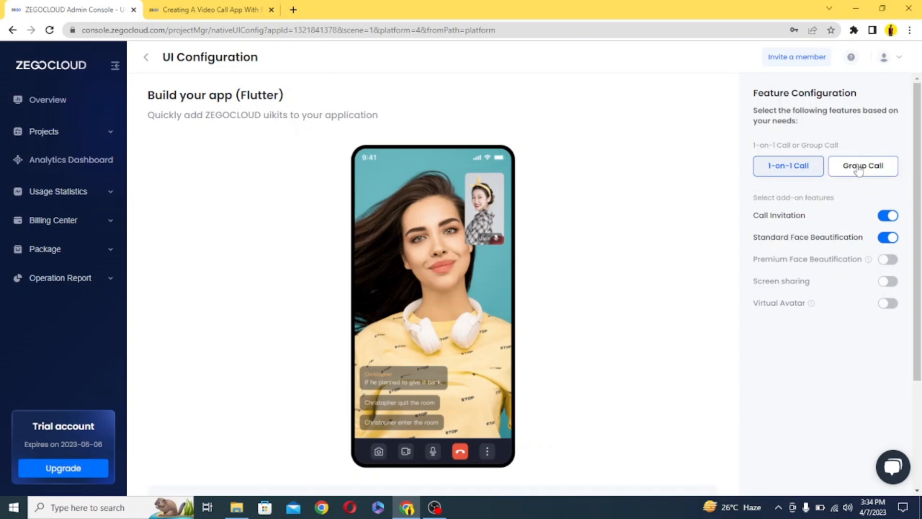
pyautogui.click(863, 165)
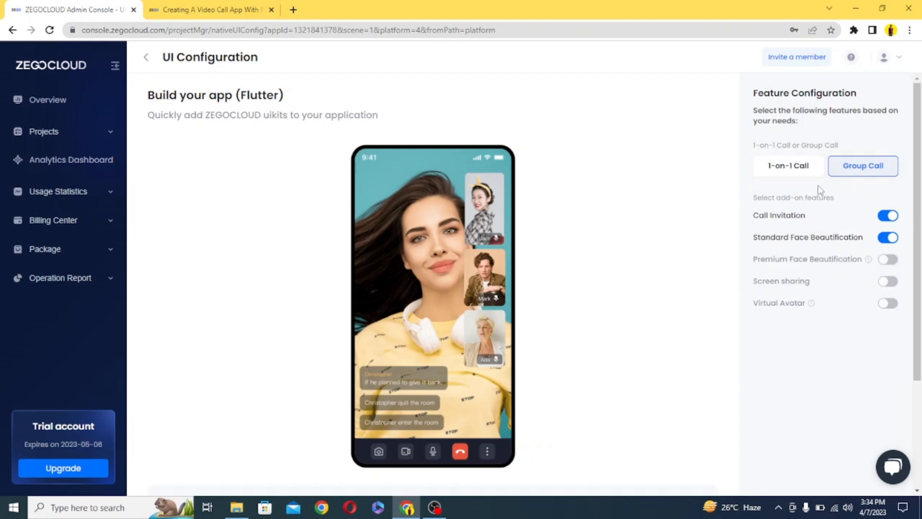
pyautogui.moveTo(830, 168)
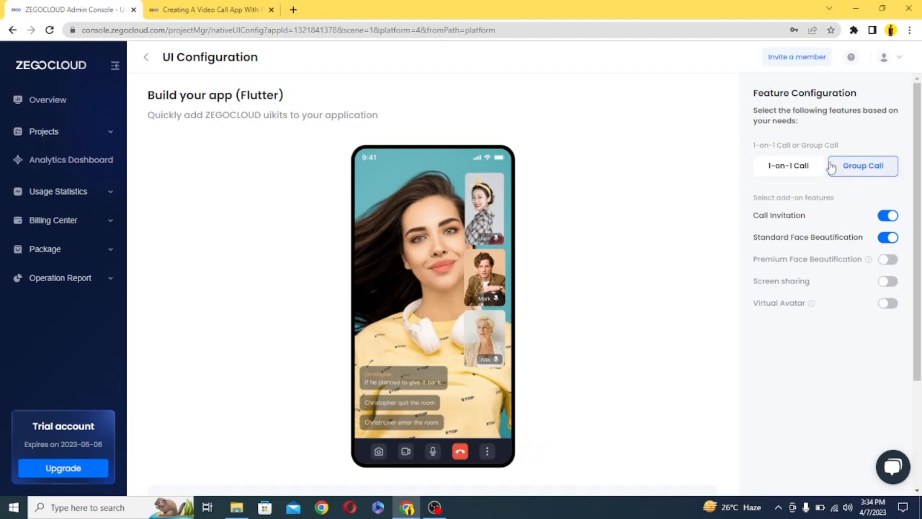
pyautogui.click(788, 165)
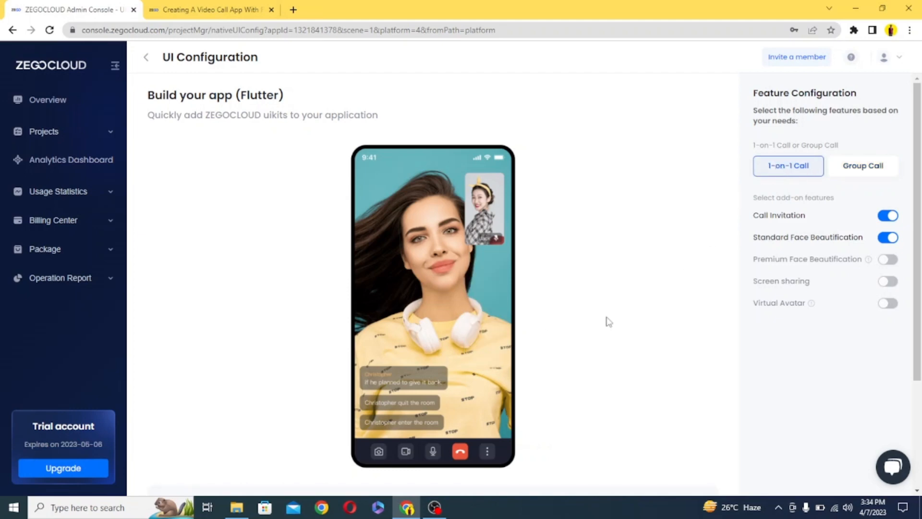
pyautogui.scroll(-3)
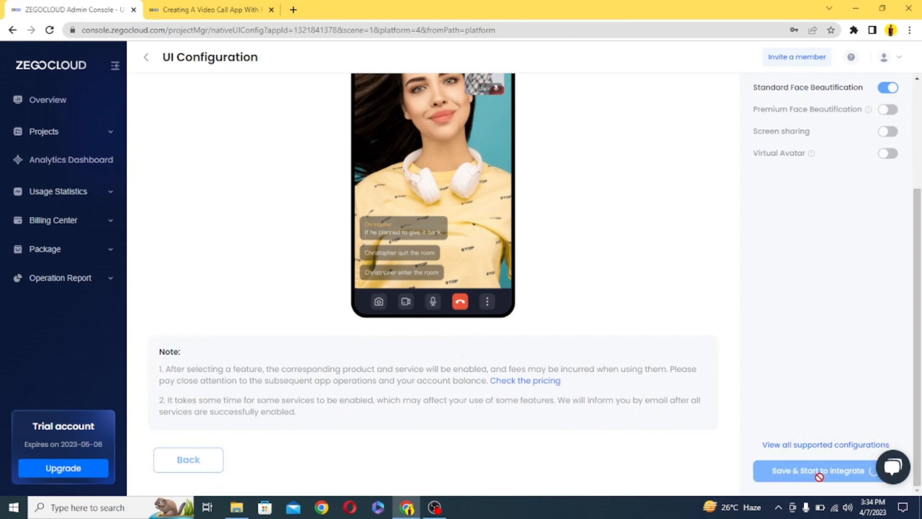
# Step: Save the call configuration and copy the AppID and AppSign
pyautogui.click(817, 471)
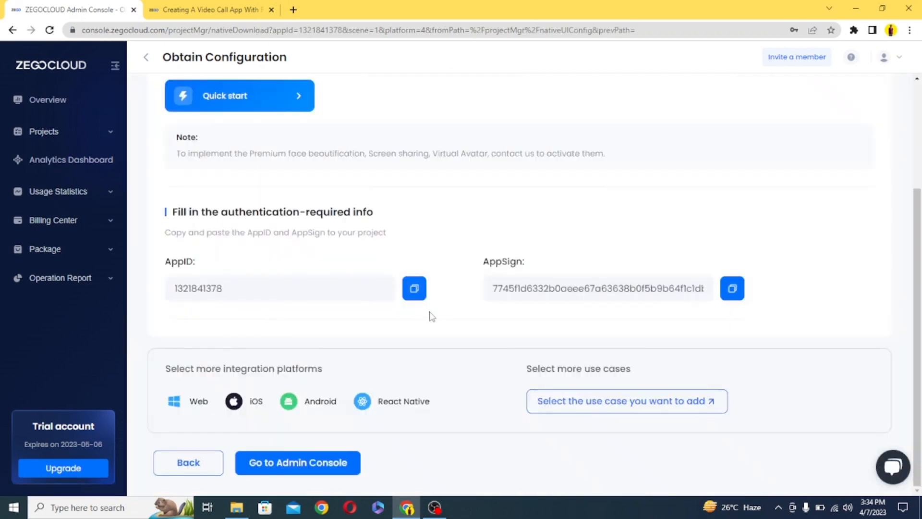
pyautogui.click(413, 288)
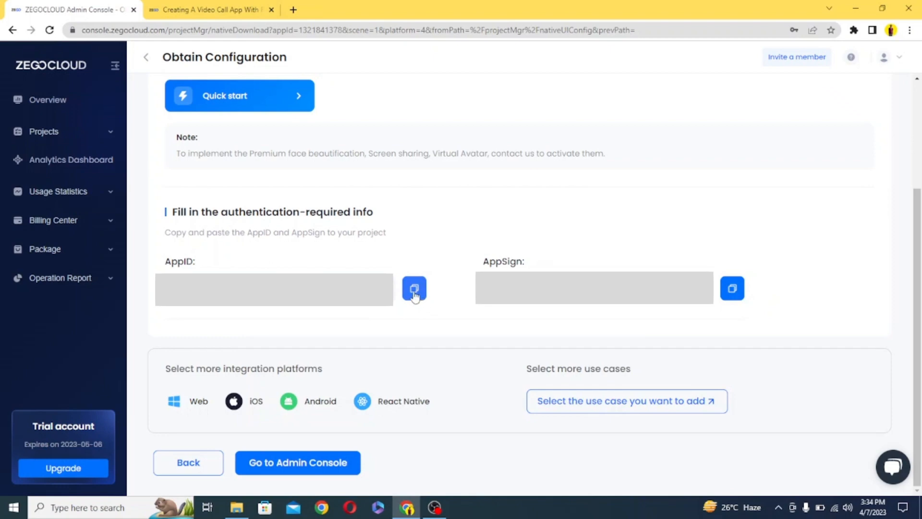
pyautogui.click(414, 288)
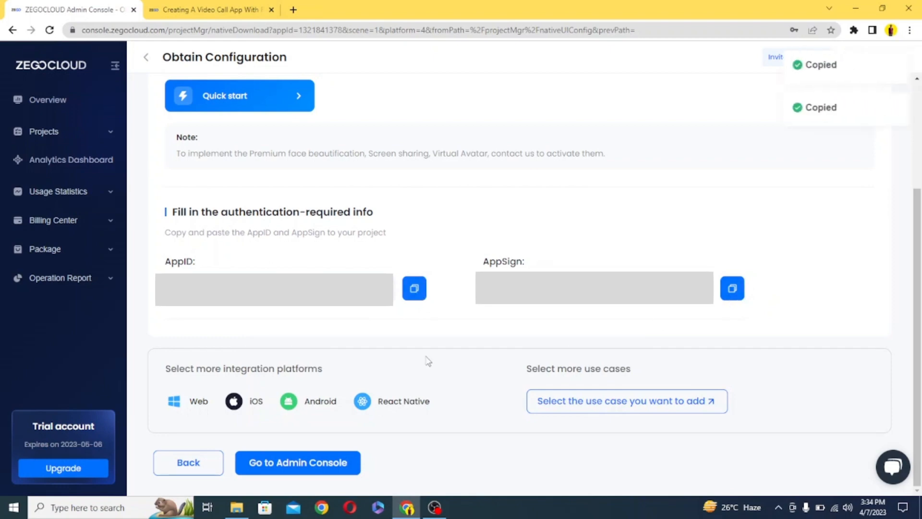
# Step: Return to the dashboard and open the mycallingapp project's information page
pyautogui.click(296, 462)
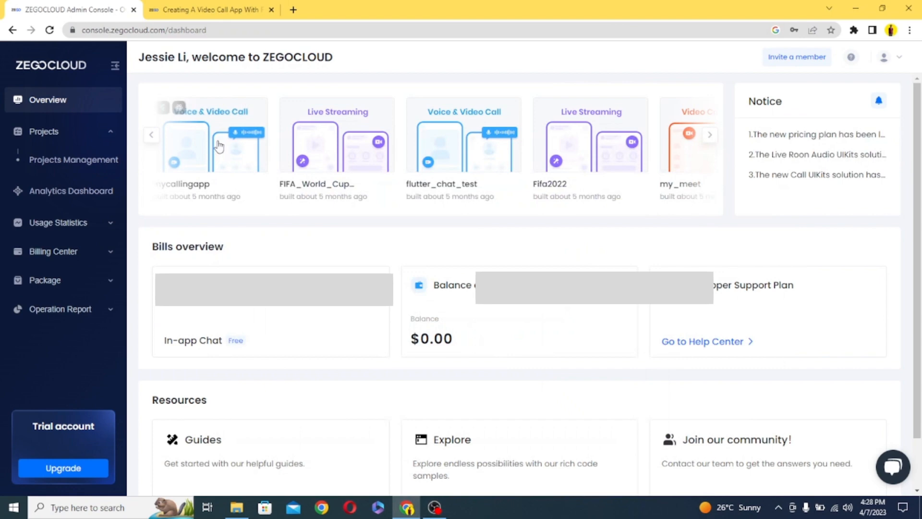
pyautogui.click(203, 147)
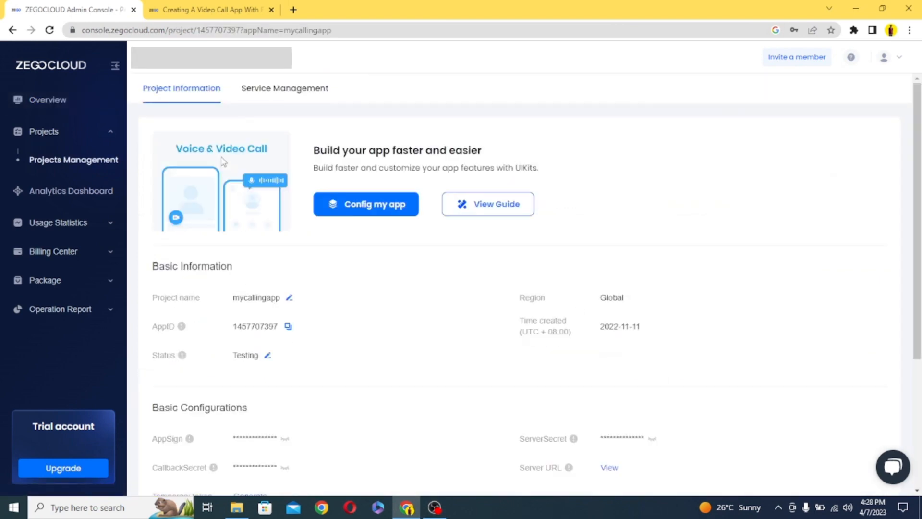
pyautogui.click(289, 297)
pyautogui.write('c')
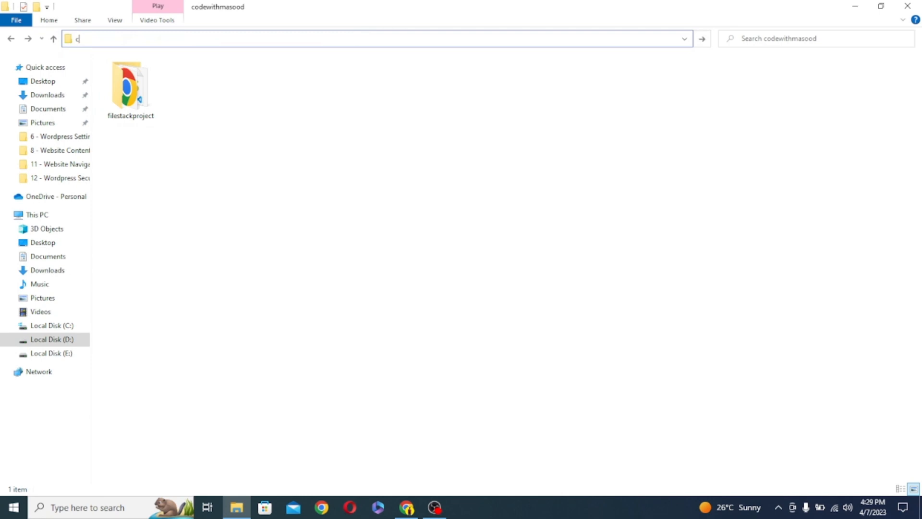
# Step: Open Command Prompt in codewithmasood and run 'flutter create mycallingapp'
pyautogui.press('enter')
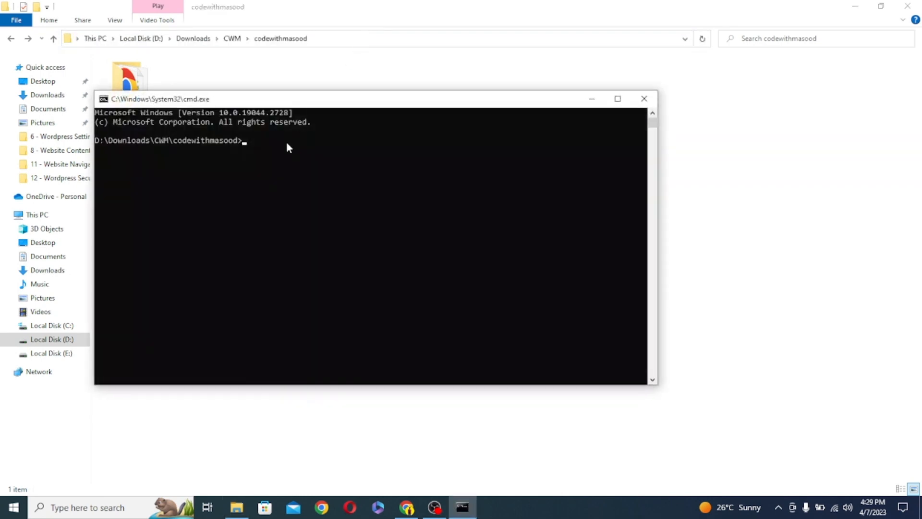
pyautogui.moveTo(751, 176)
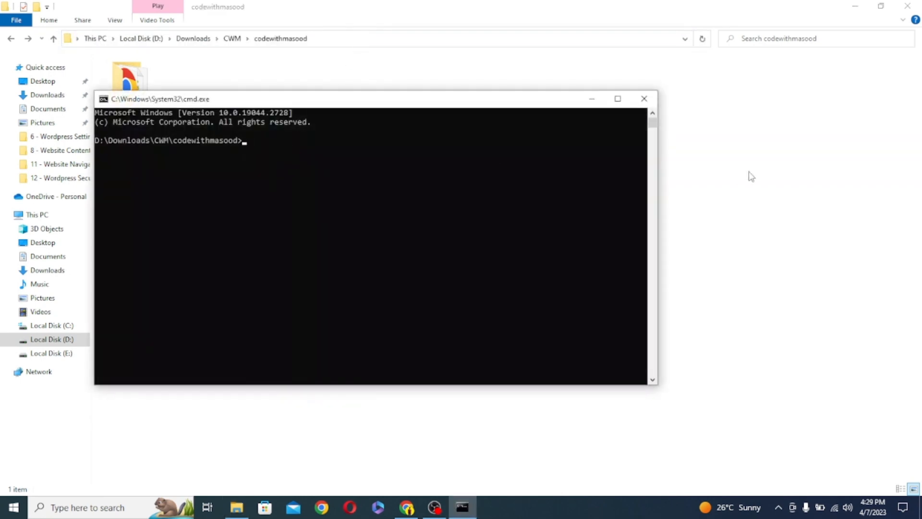
pyautogui.write('flutter cre')
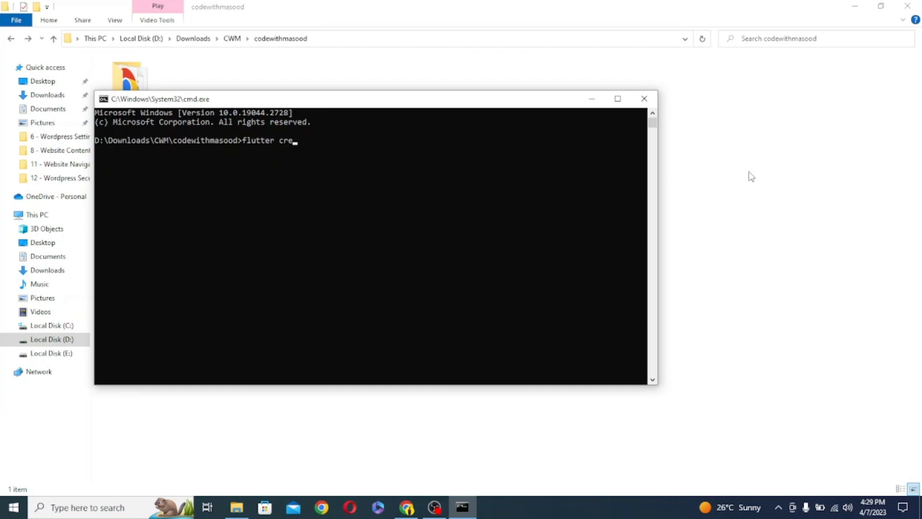
pyautogui.write('ate myca')
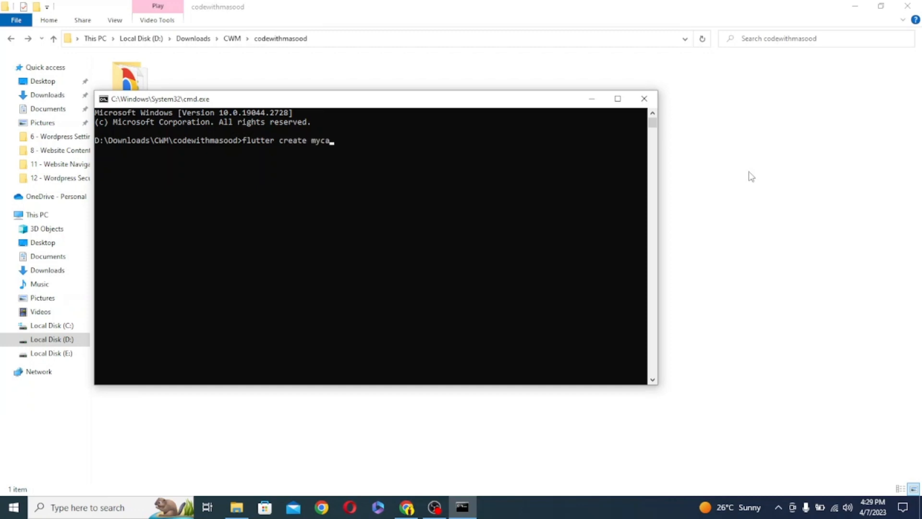
pyautogui.write('llingapp')
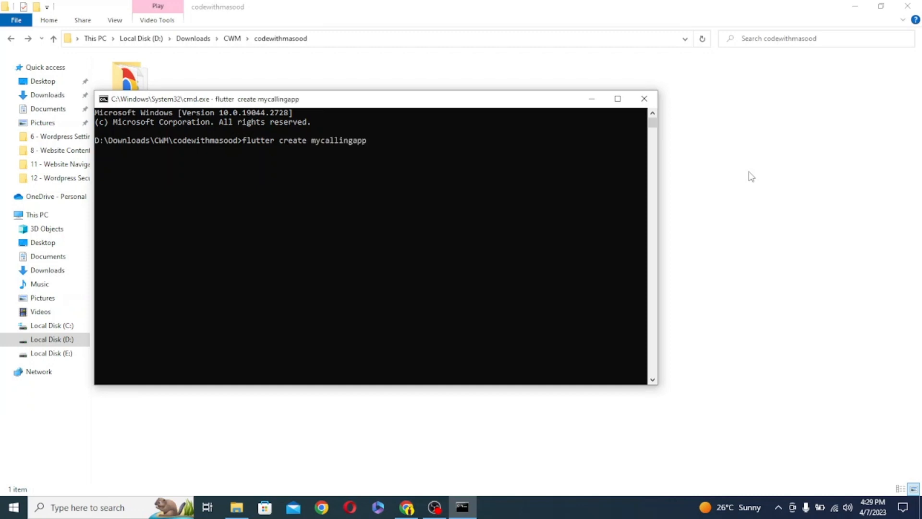
pyautogui.press('Return')
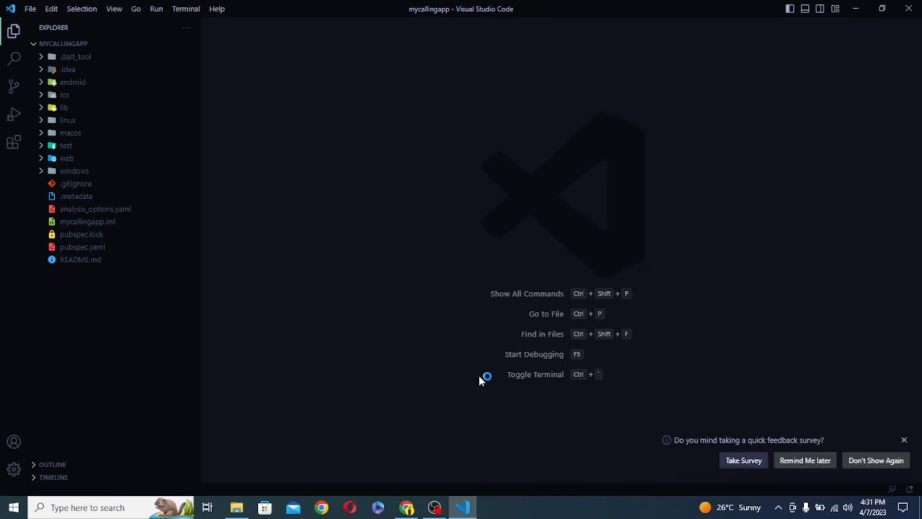
# Step: Open lib/main.dart and run Flutter commands in the integrated terminal to launch the app
pyautogui.click(79, 120)
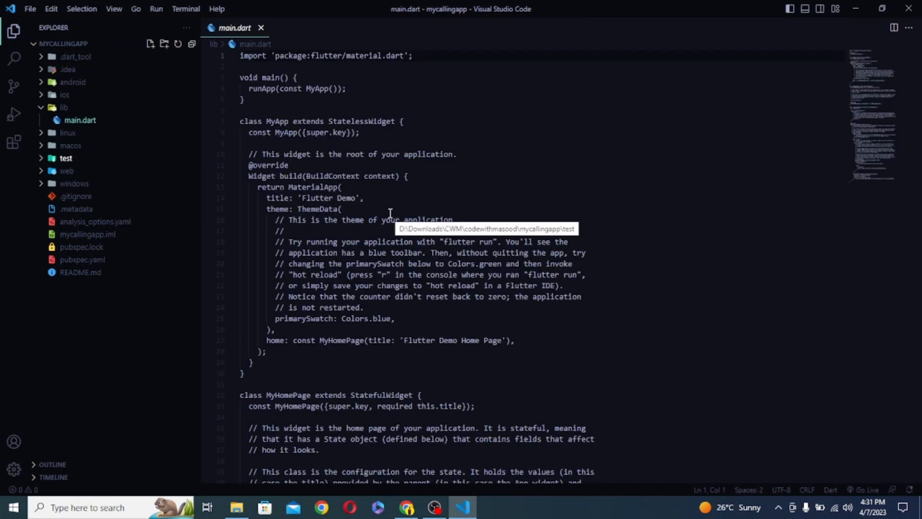
pyautogui.press('ctrl+`')
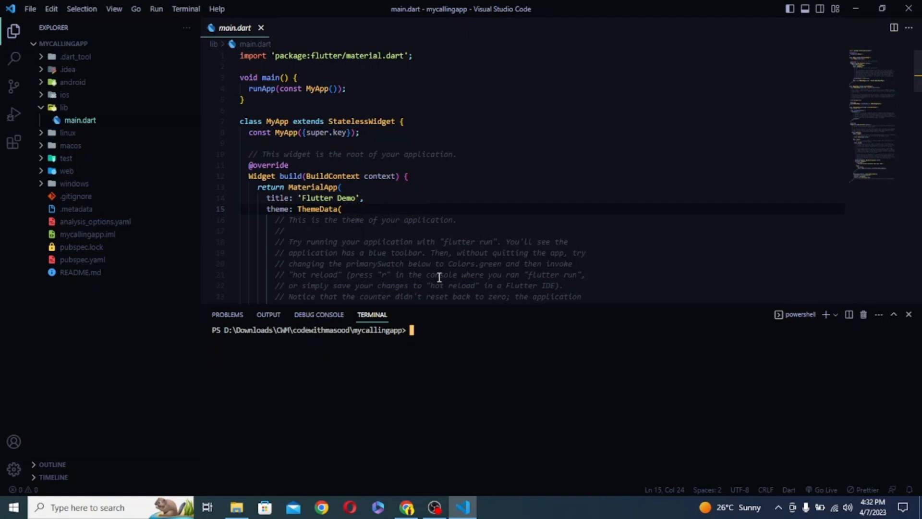
pyautogui.write('flutter devices')
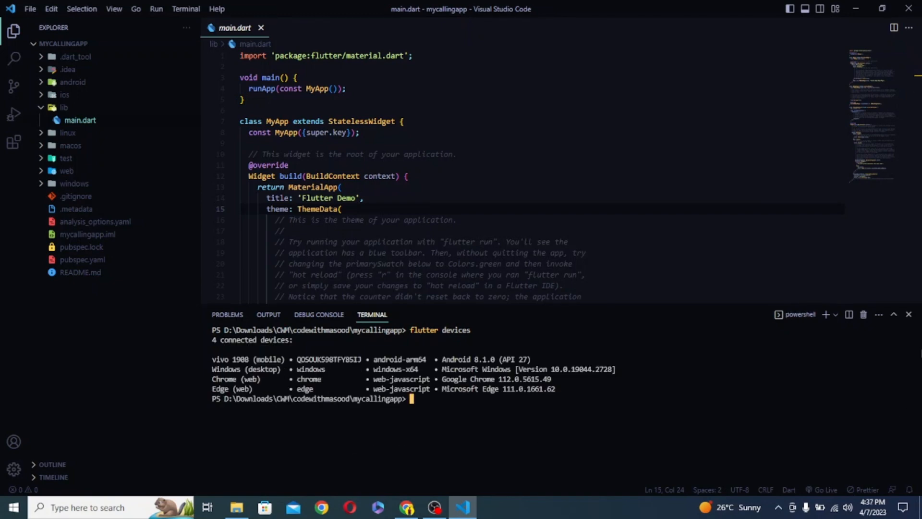
pyautogui.write('cl')
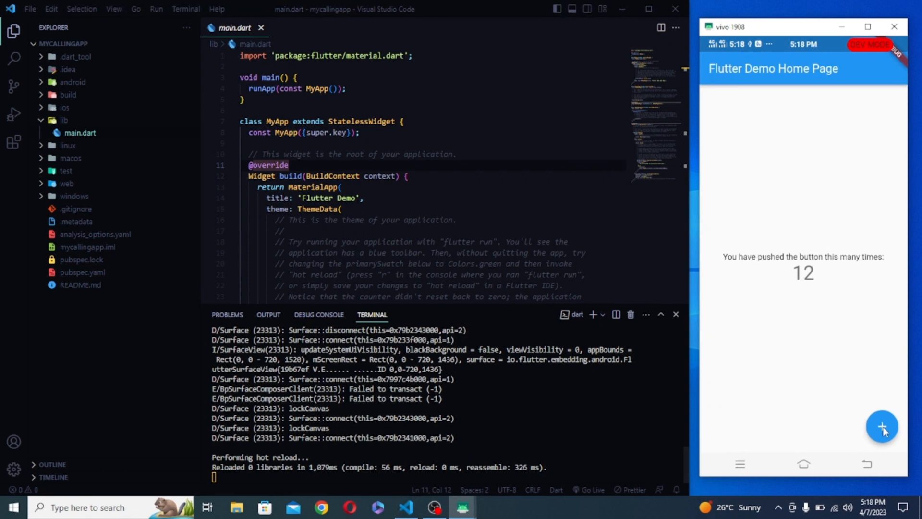
# Step: Tap the + button three times on the phone to increase the counter
pyautogui.click(880, 427)
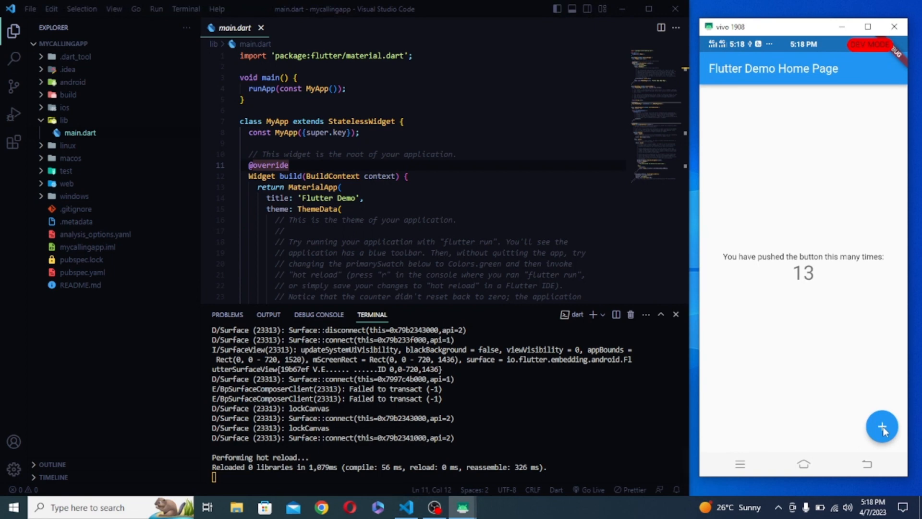
pyautogui.click(881, 426)
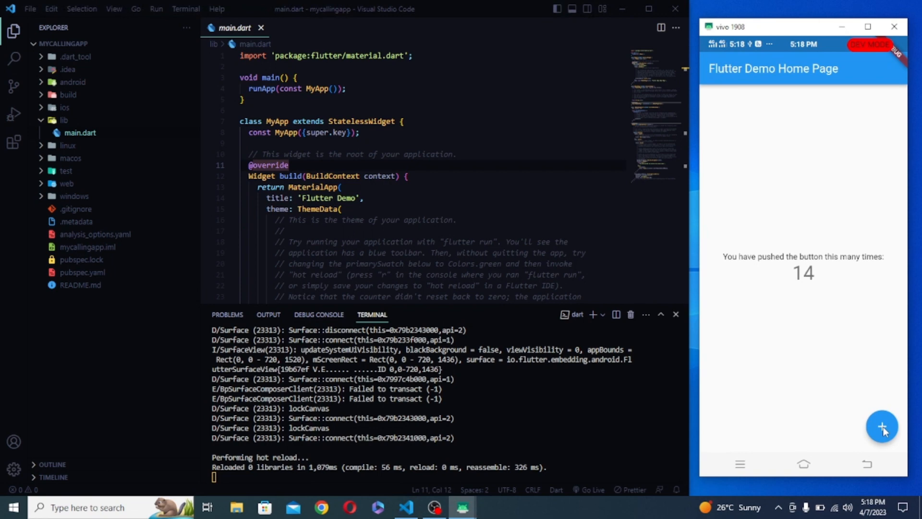
pyautogui.click(881, 426)
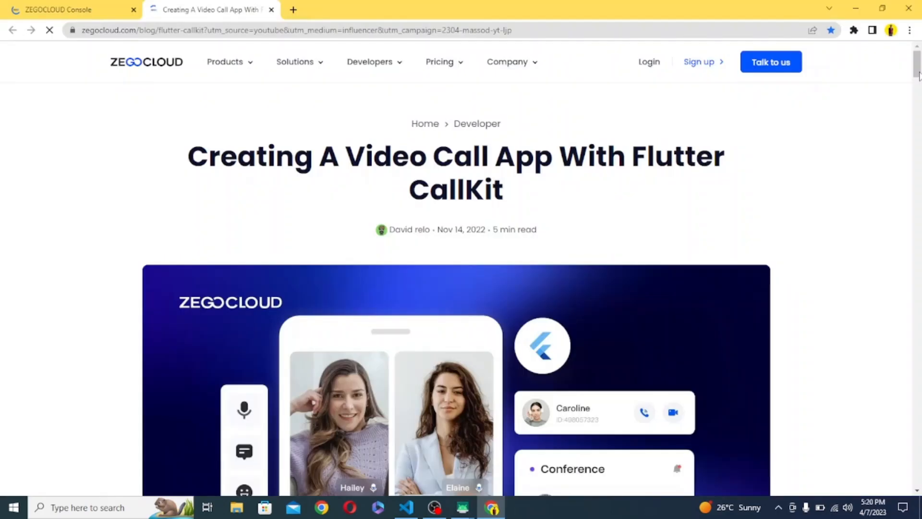
# Step: Scroll the tutorial to the 'flutter pub add' dependency command, then return to VS Code
pyautogui.scroll(-3)
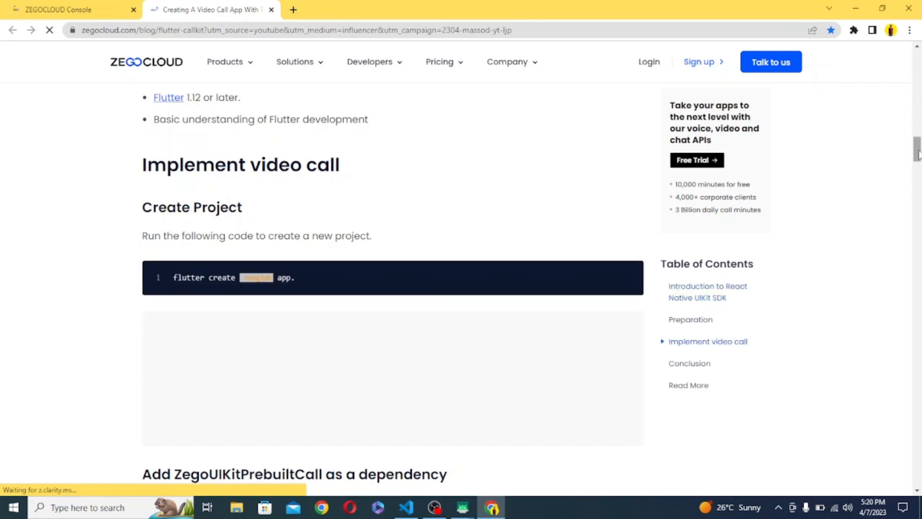
pyautogui.scroll(3)
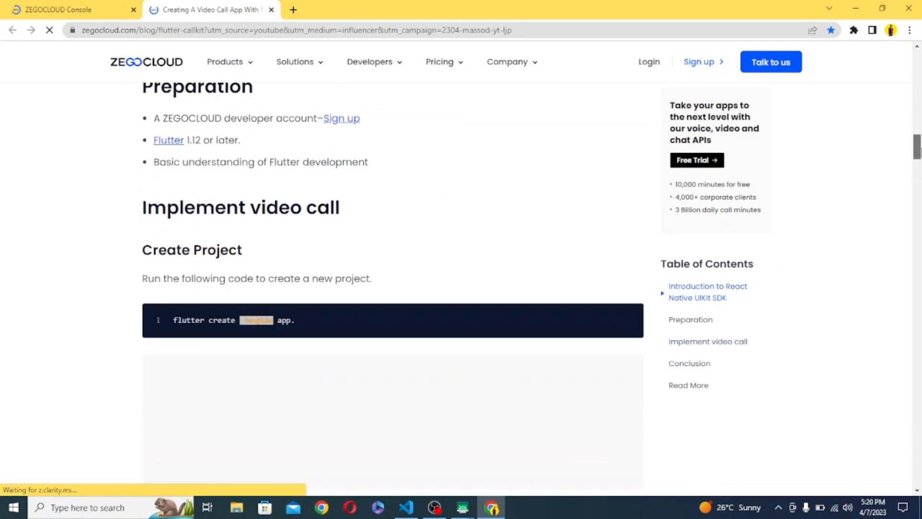
pyautogui.scroll(-3)
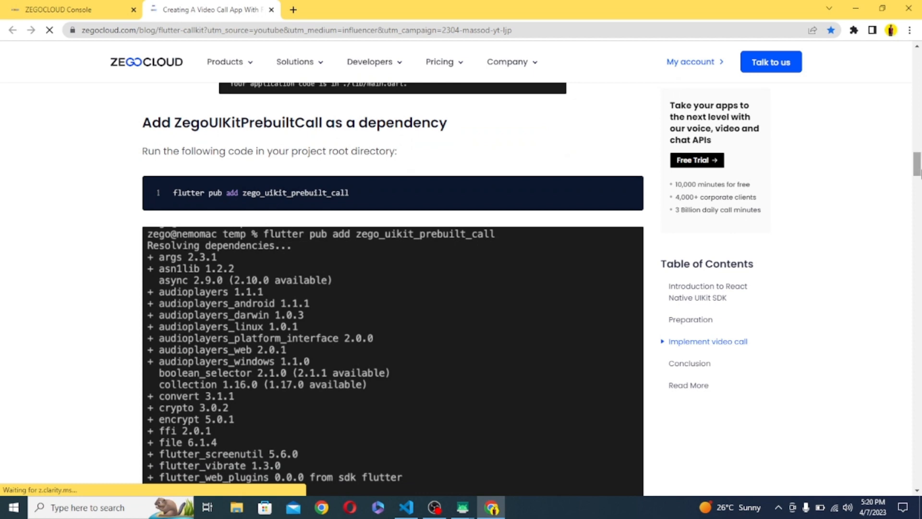
pyautogui.moveTo(473, 184)
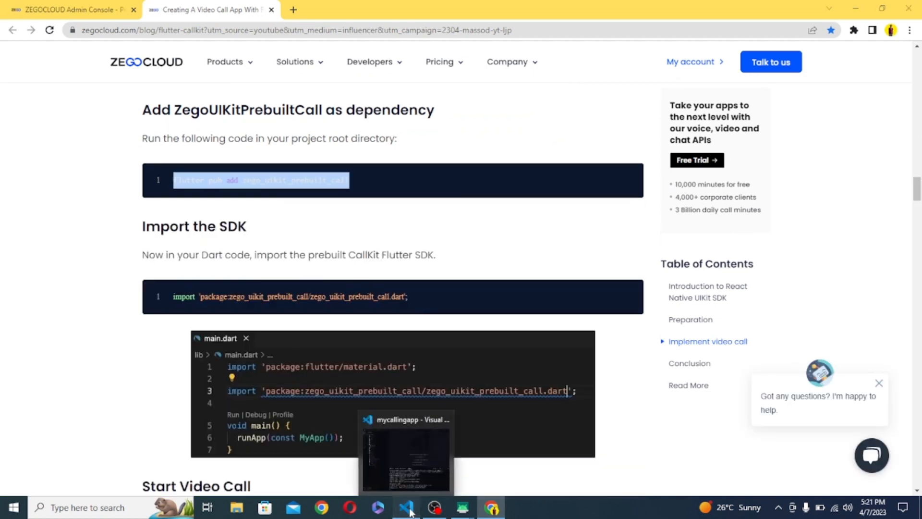
pyautogui.click(407, 507)
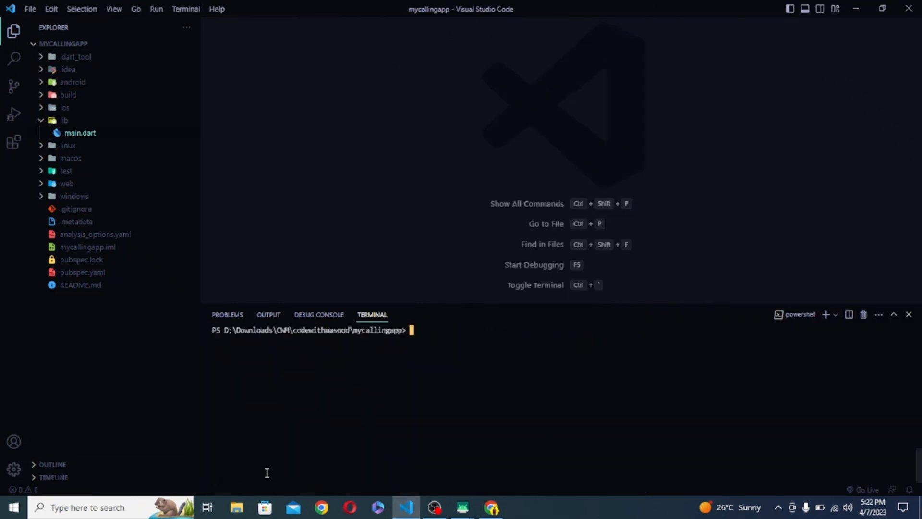
# Step: Run 'flutter pub add zego_uikit_prebuilt_call' in the terminal, then return to the tutorial
pyautogui.write('flutter pub add zego_uikit_prebuilt_call')
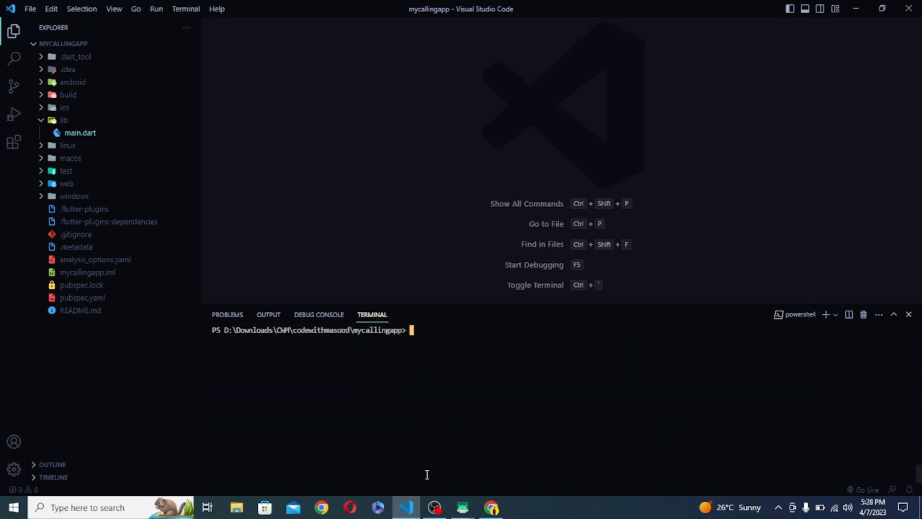
pyautogui.click(82, 298)
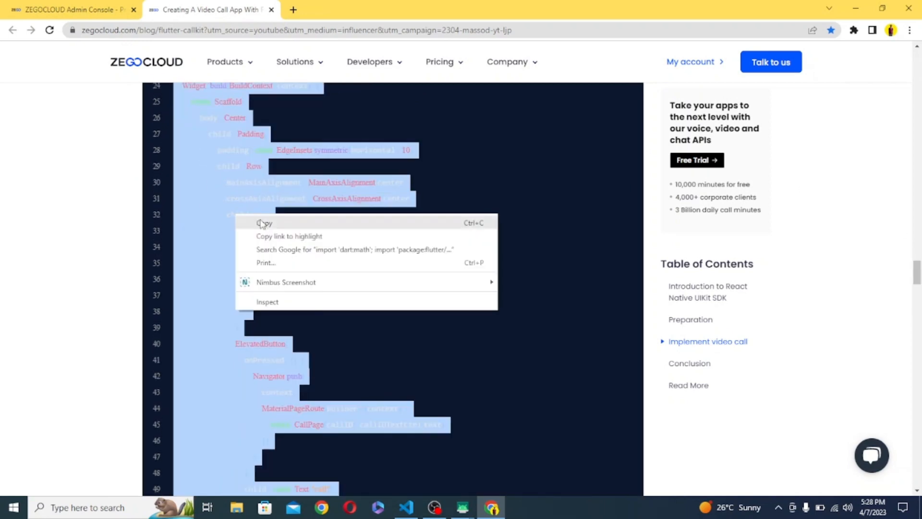
# Step: Copy the blog's full HomePage and CallPage example and paste it into main.dart
pyautogui.click(405, 507)
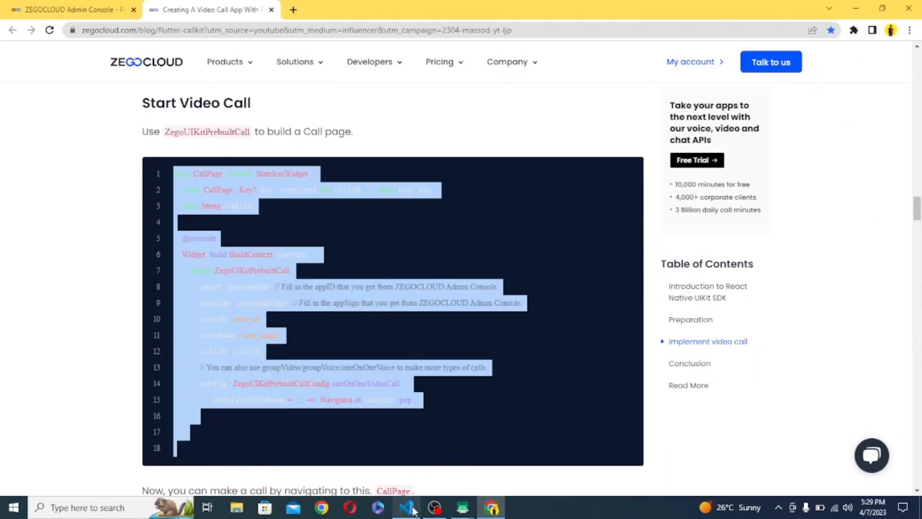
pyautogui.click(405, 507)
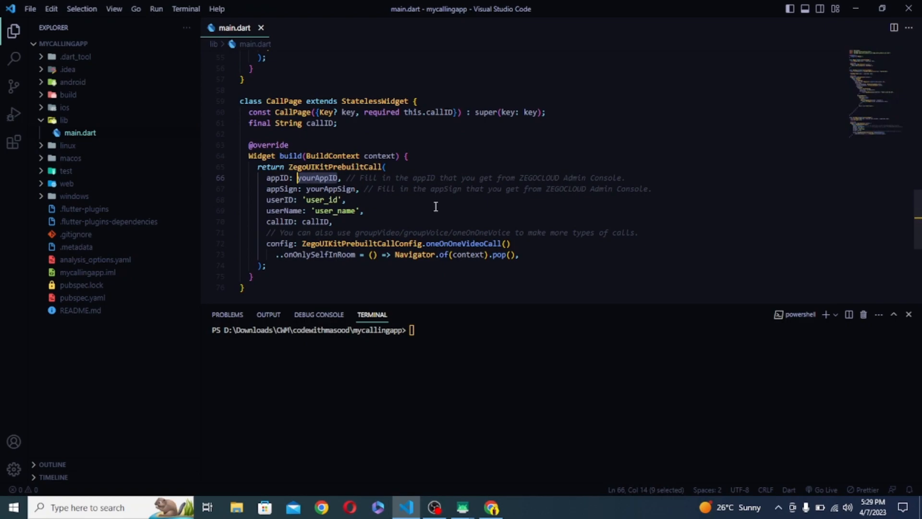
pyautogui.click(490, 507)
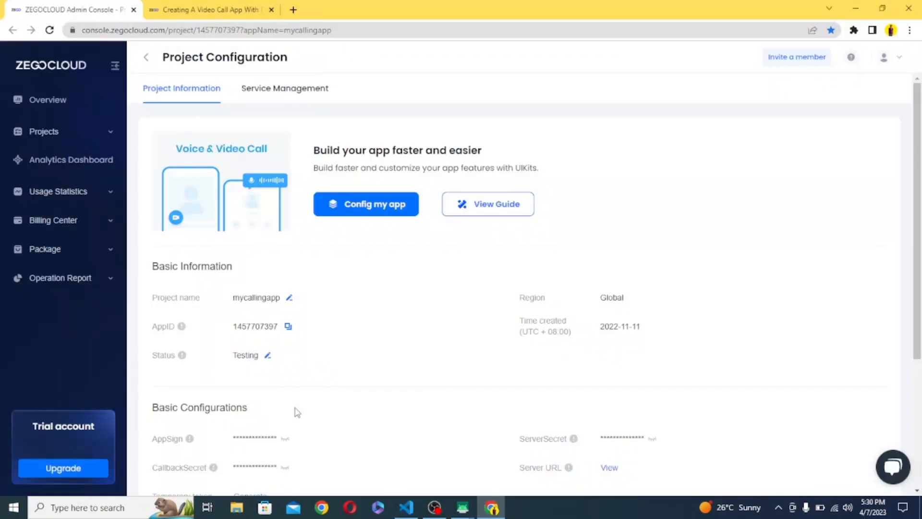
pyautogui.click(405, 507)
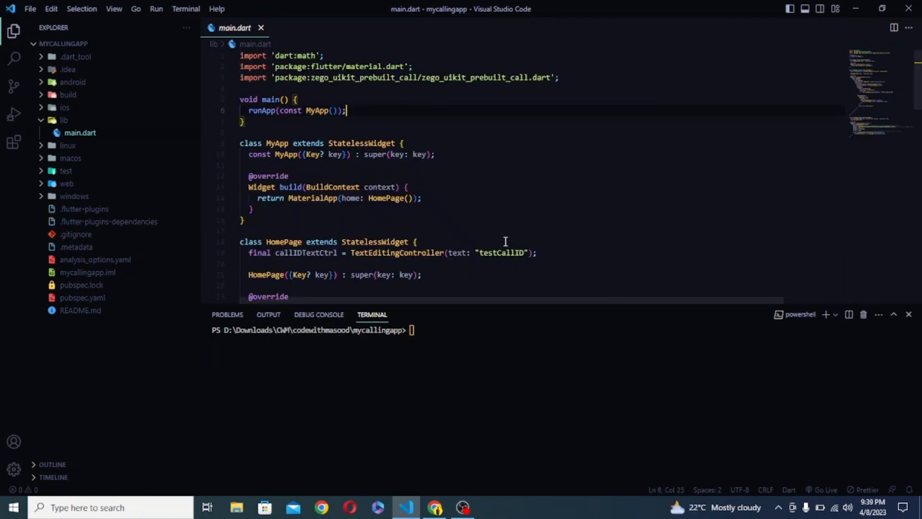
pyautogui.moveTo(523, 268)
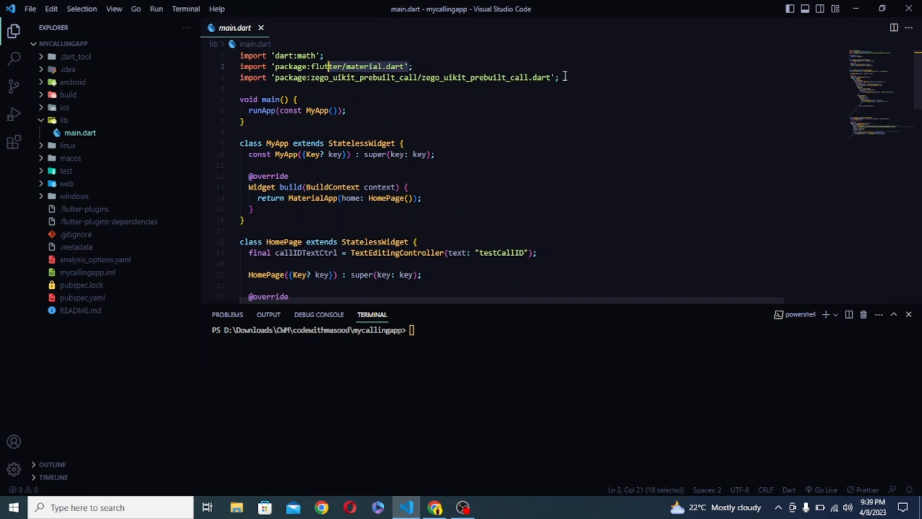
pyautogui.click(553, 77)
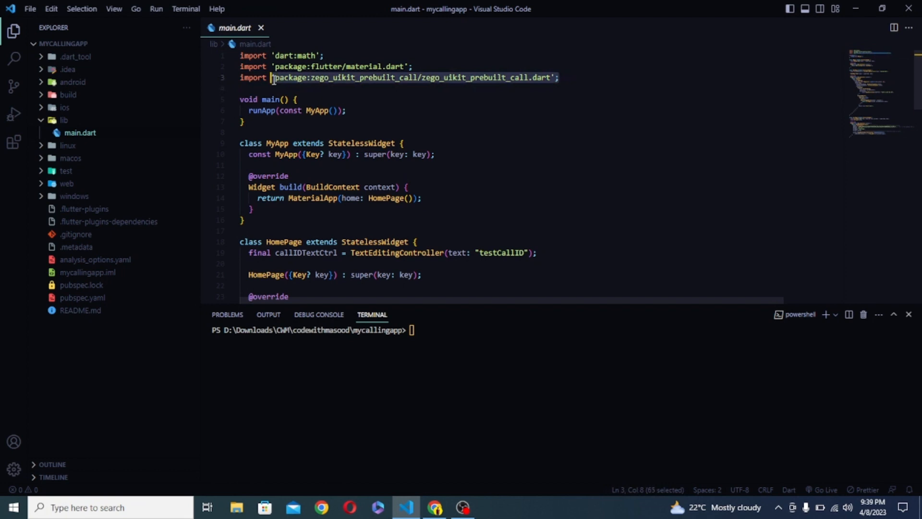
pyautogui.click(346, 110)
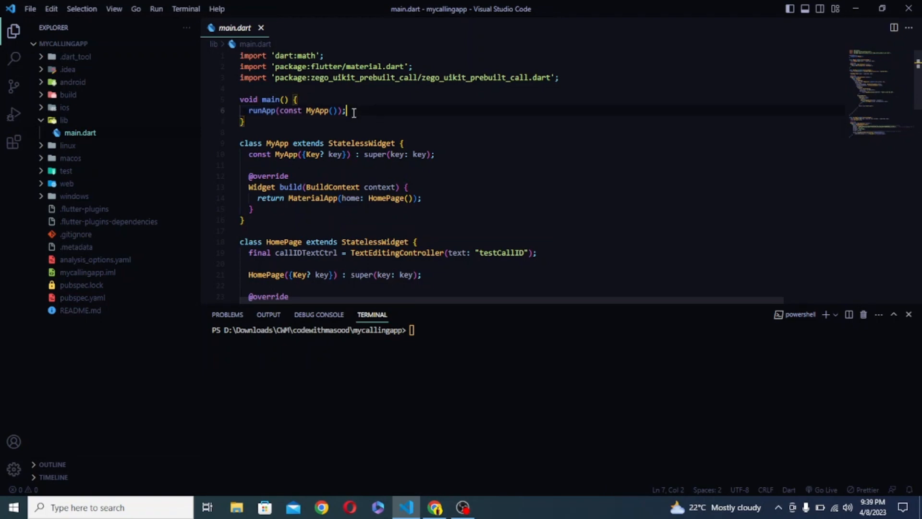
pyautogui.click(267, 143)
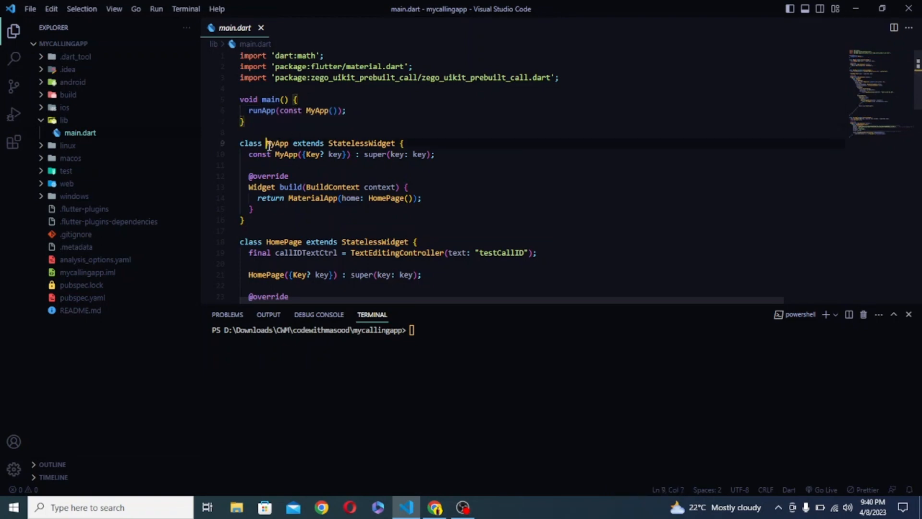
pyautogui.click(318, 165)
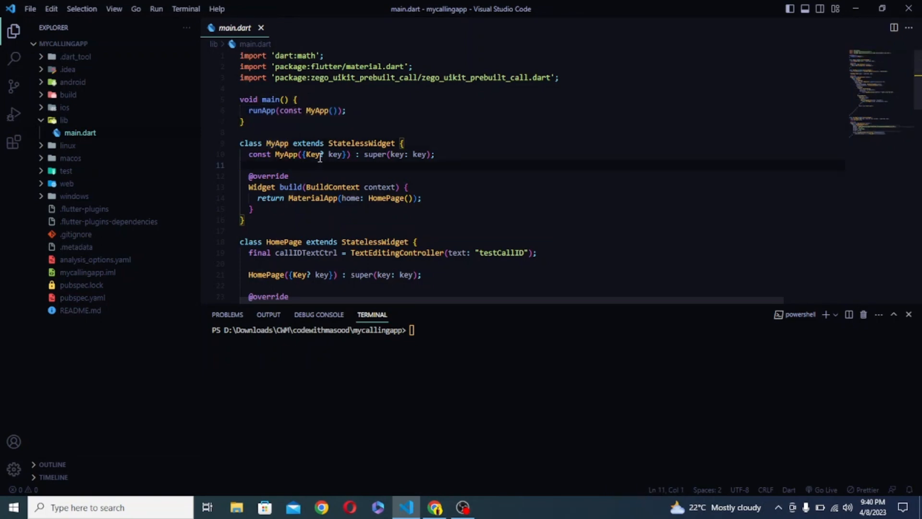
pyautogui.click(366, 154)
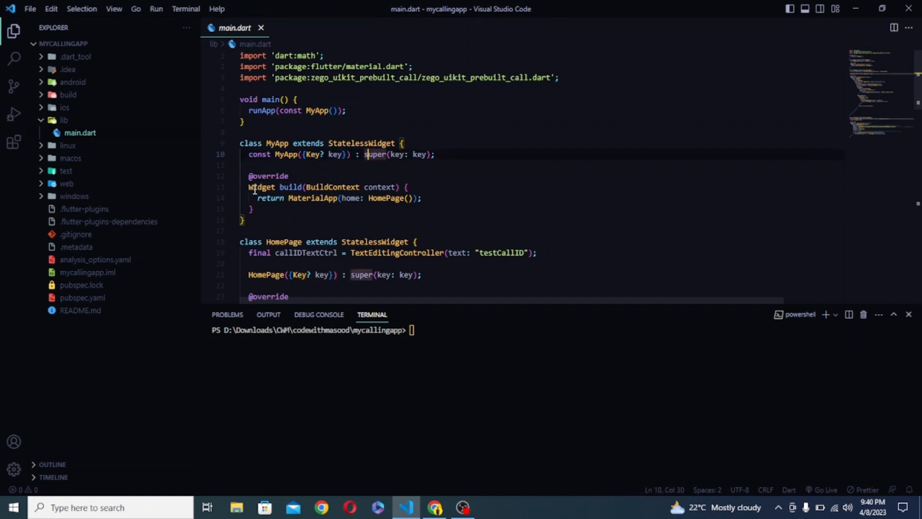
pyautogui.click(253, 209)
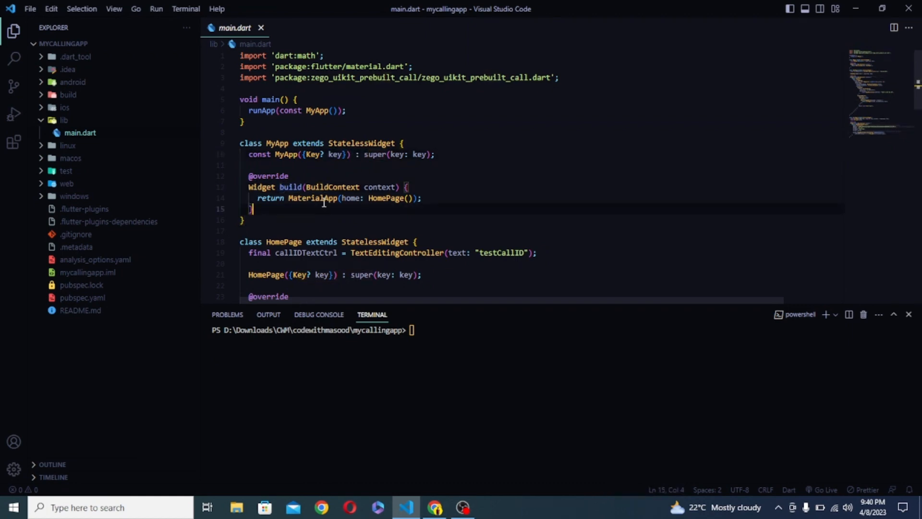
pyautogui.scroll(-3)
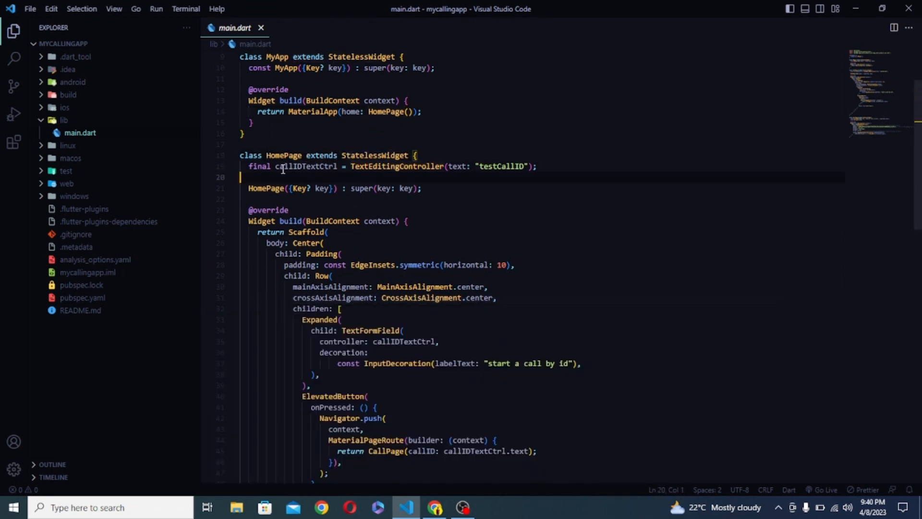
pyautogui.scroll(-3)
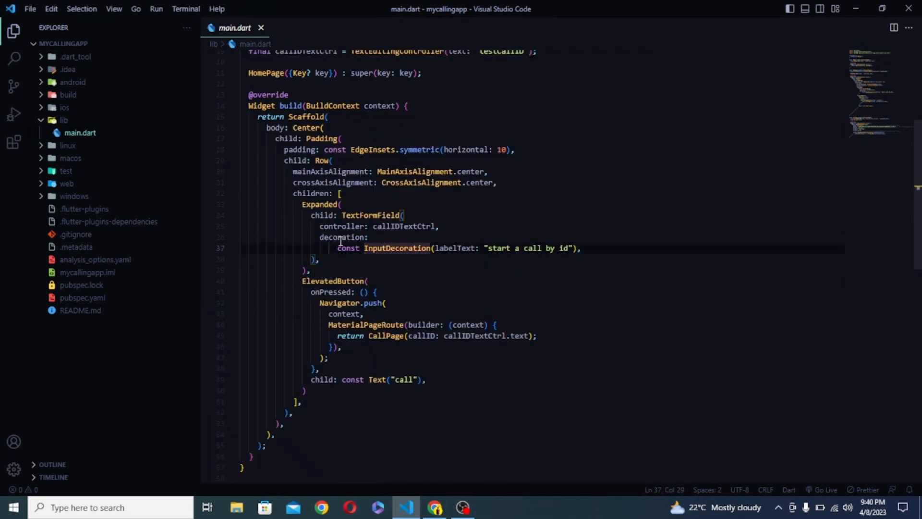
pyautogui.doubleClick(396, 248)
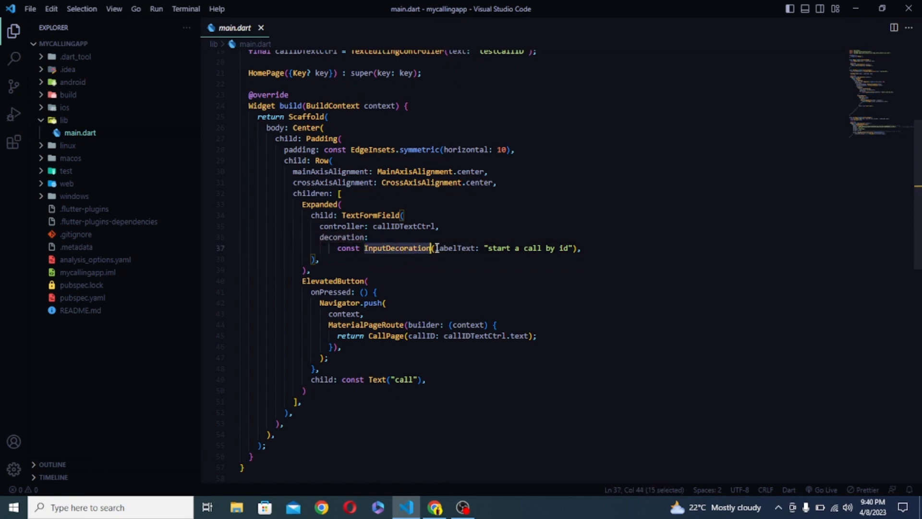
pyautogui.click(320, 259)
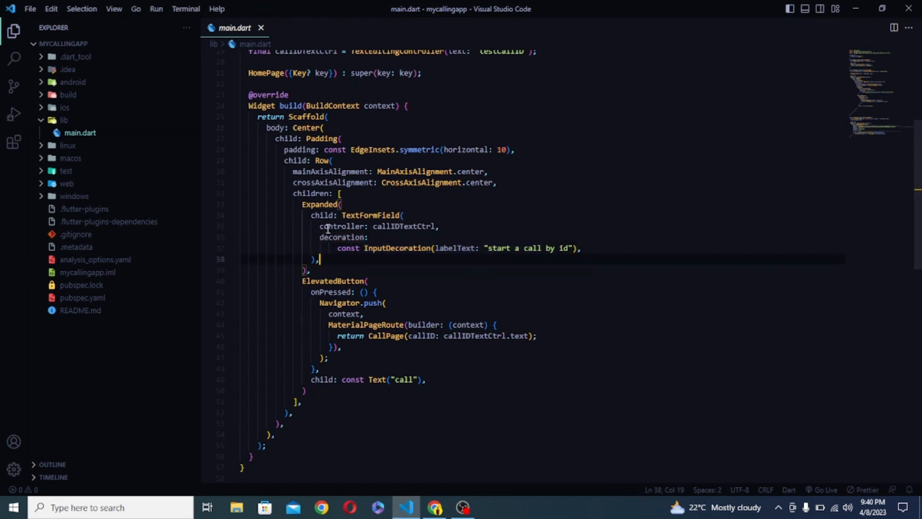
pyautogui.click(376, 226)
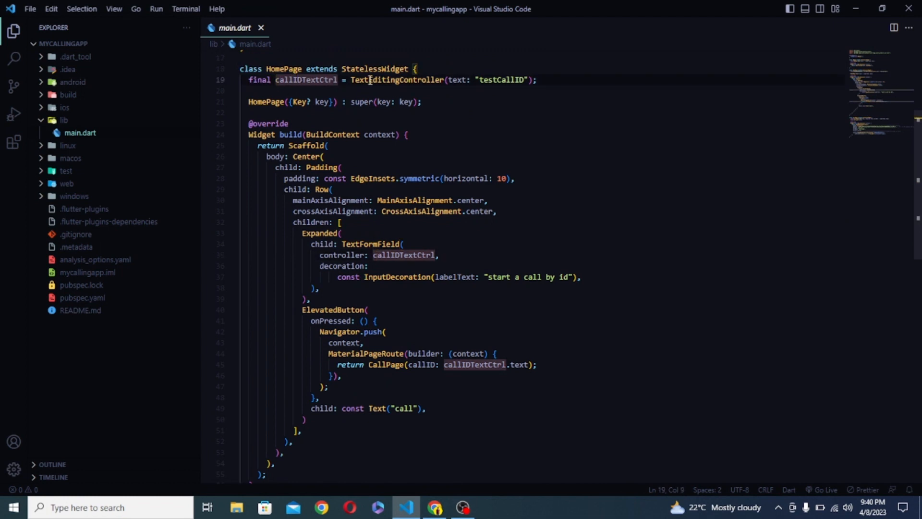
pyautogui.scroll(-3)
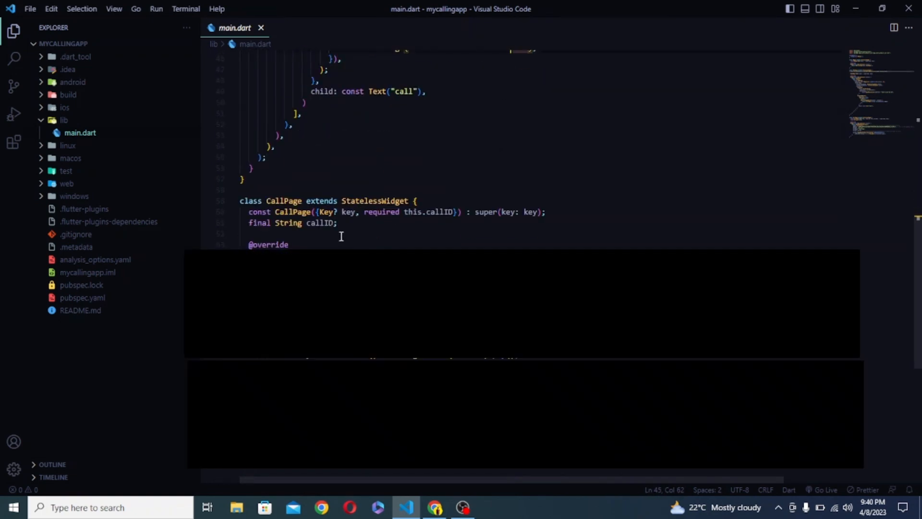
# Step: Replace yourAppID and yourAppSign in CallPage with the Admin Console's AppID and AppSign
pyautogui.doubleClick(283, 172)
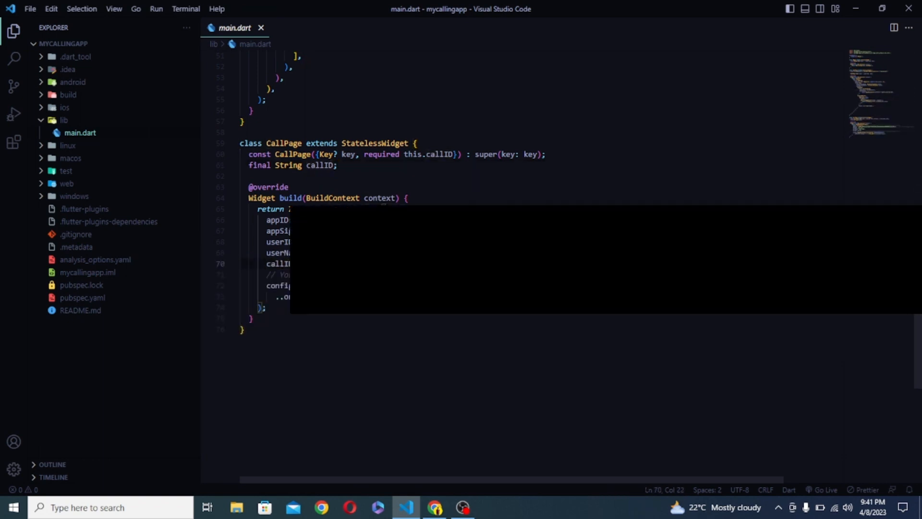
pyautogui.click(288, 231)
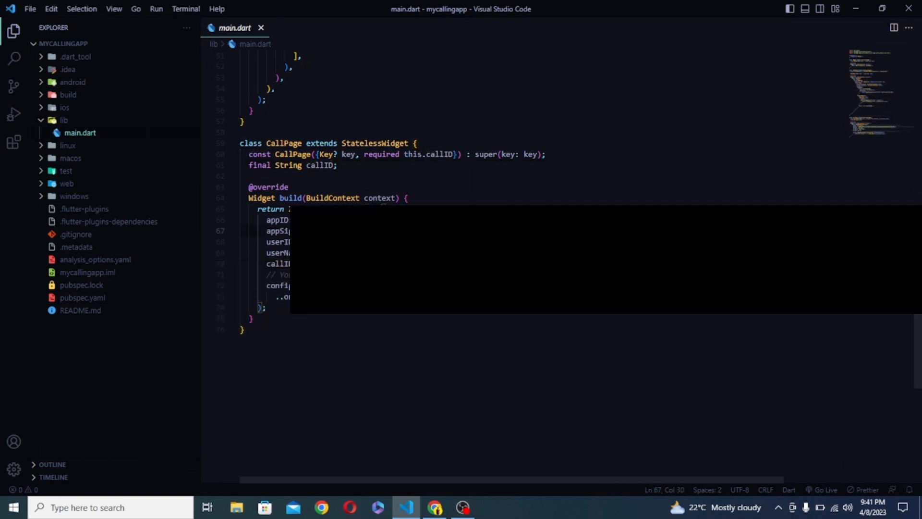
pyautogui.click(279, 241)
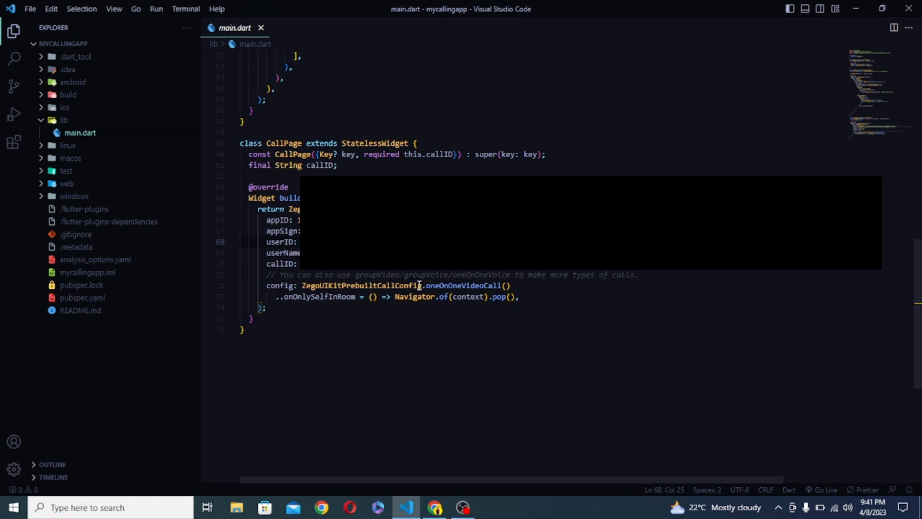
pyautogui.click(442, 285)
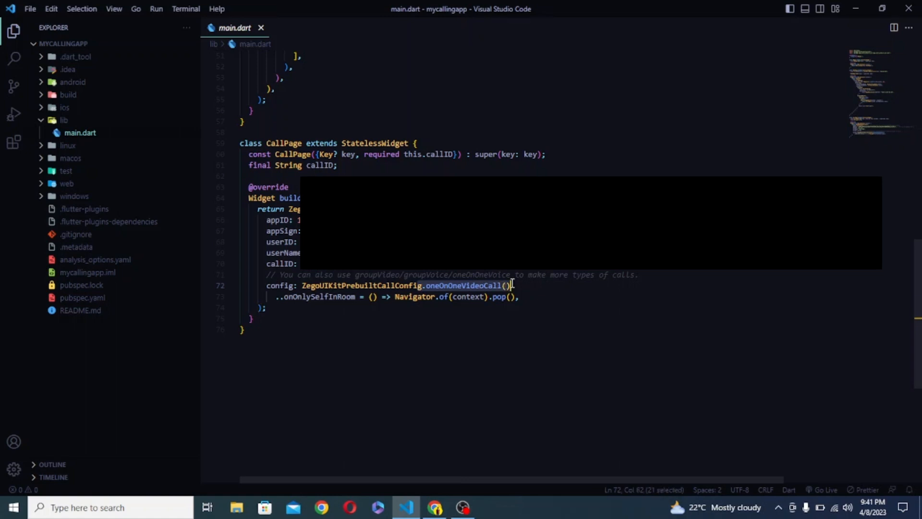
pyautogui.moveTo(474, 297)
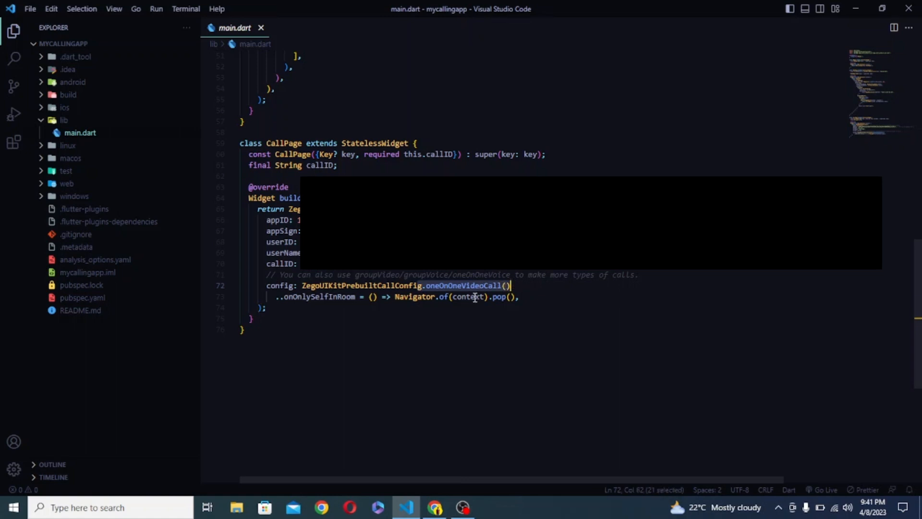
pyautogui.click(474, 296)
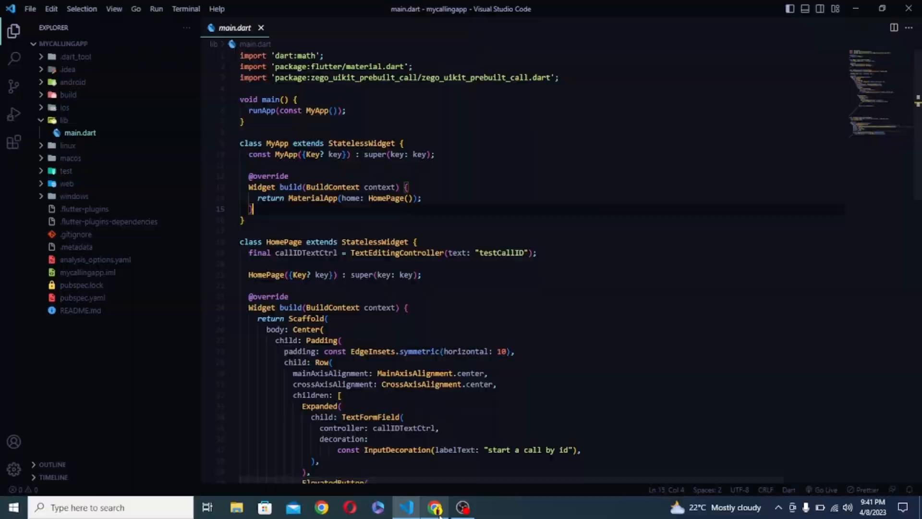
pyautogui.click(434, 507)
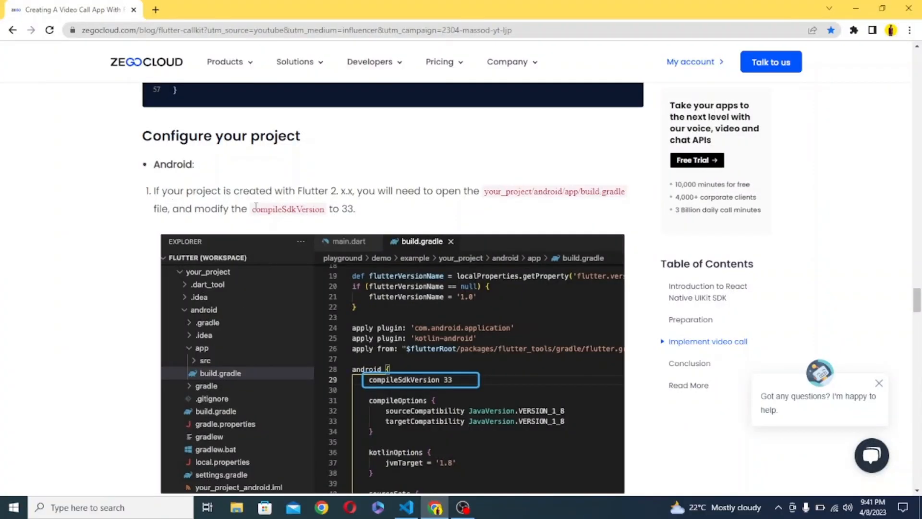
pyautogui.moveTo(373, 219)
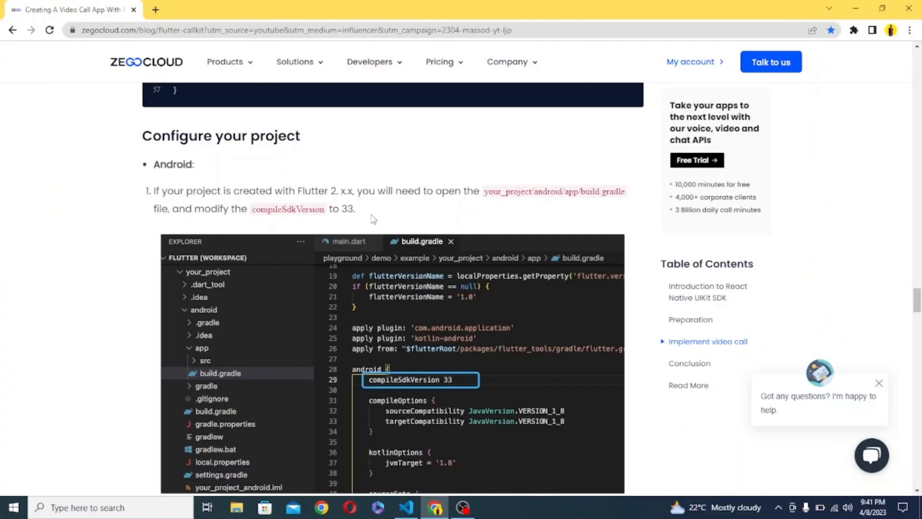
# Step: Paste the blog's ten uses-permission lines into android/app/src/main/AndroidManifest.xml
pyautogui.scroll(-3)
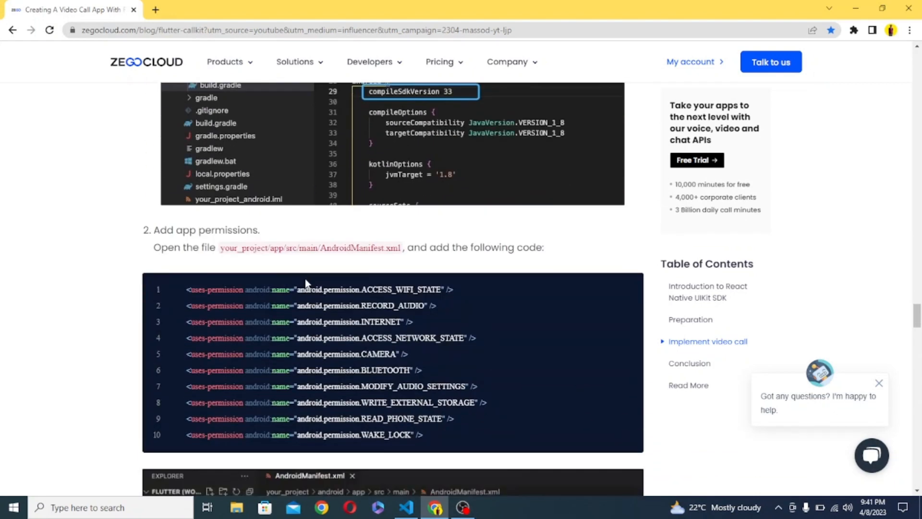
pyautogui.scroll(-3)
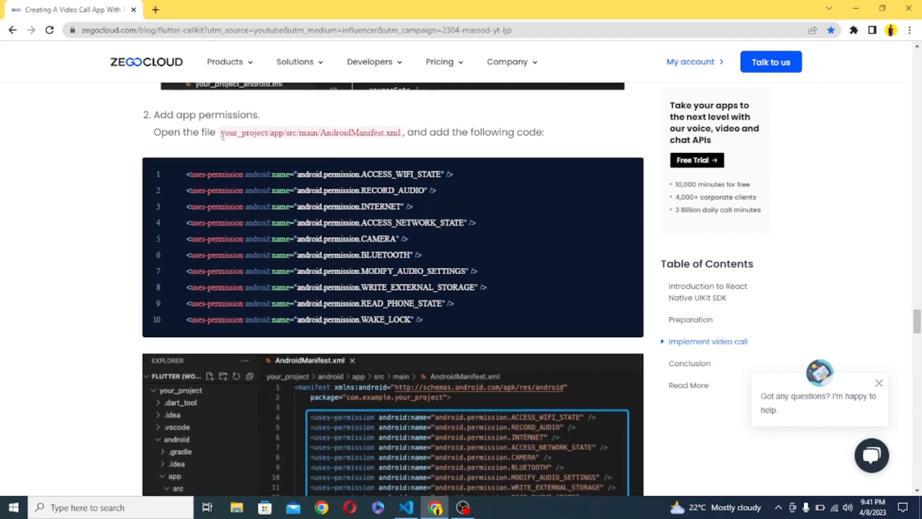
pyautogui.moveTo(466, 322)
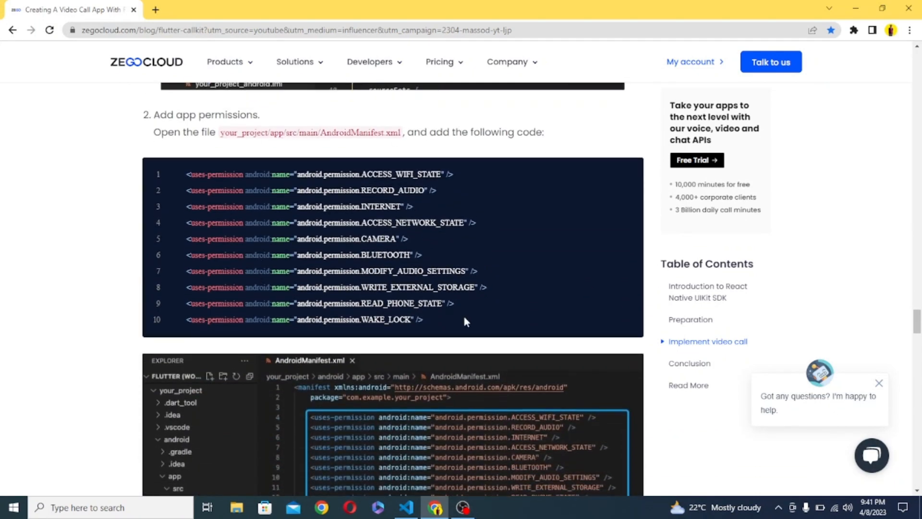
pyautogui.moveTo(434, 507)
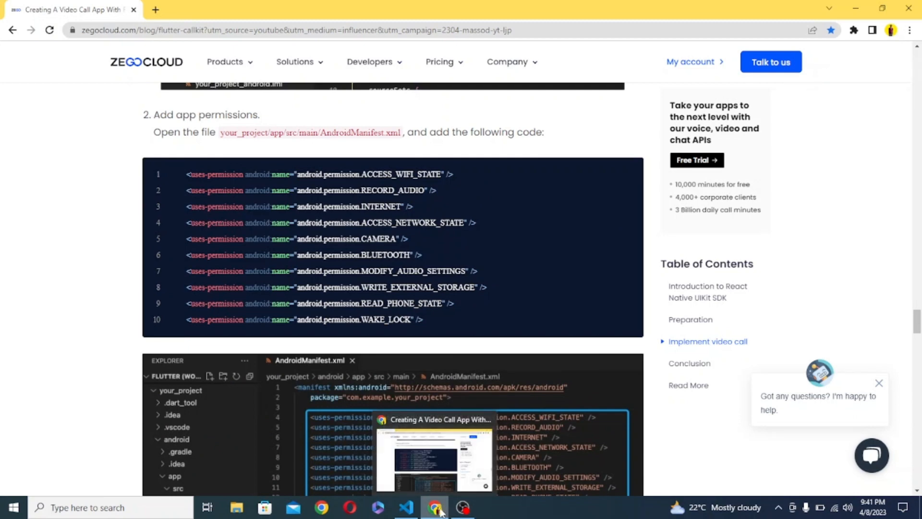
pyautogui.click(405, 507)
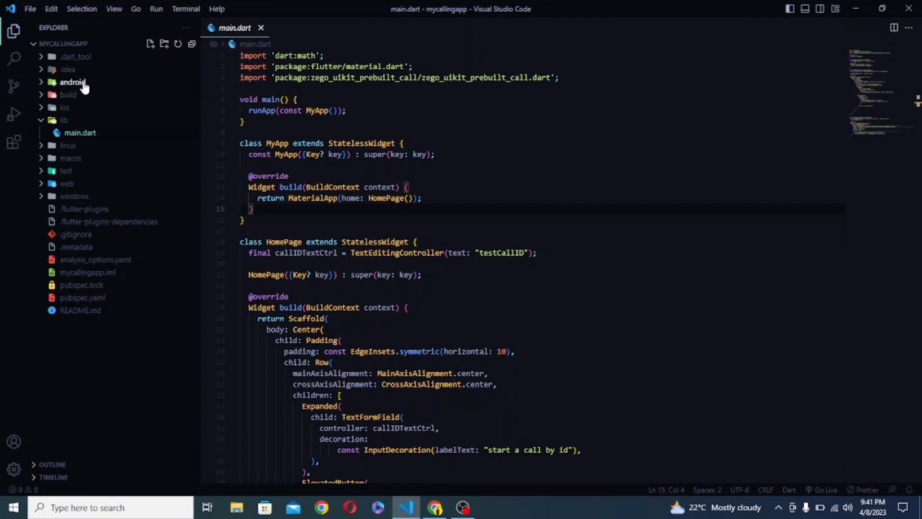
pyautogui.moveTo(79, 92)
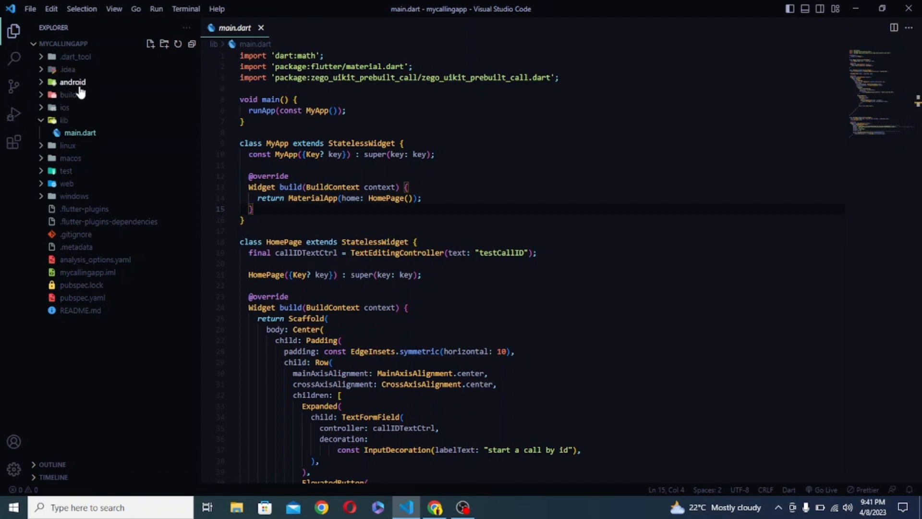
pyautogui.click(435, 507)
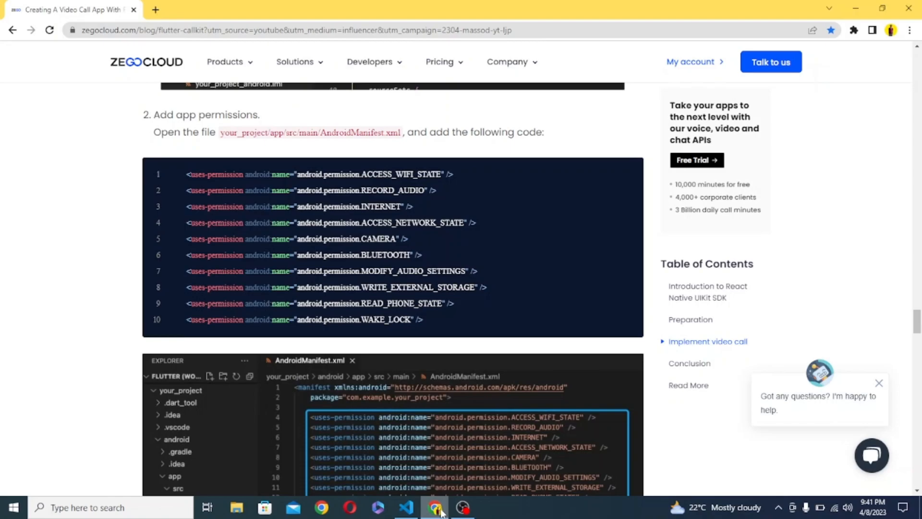
pyautogui.click(405, 507)
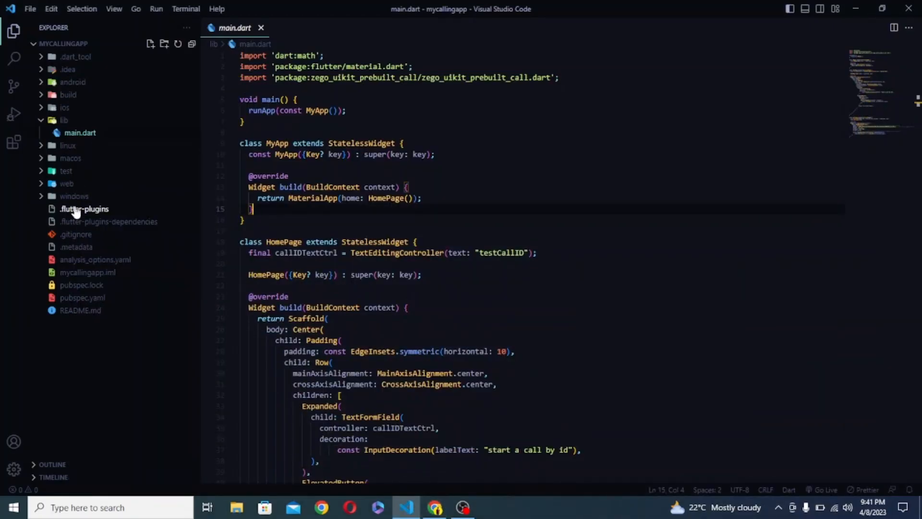
pyautogui.click(72, 82)
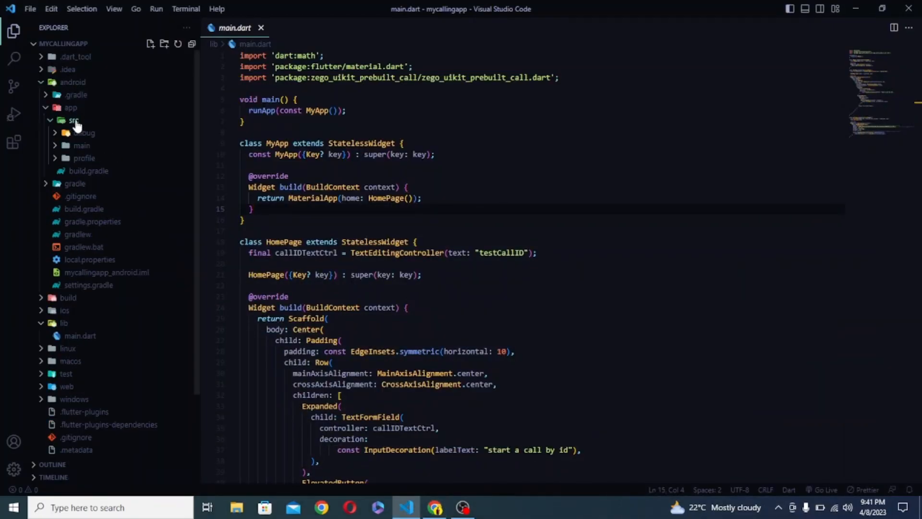
pyautogui.click(320, 507)
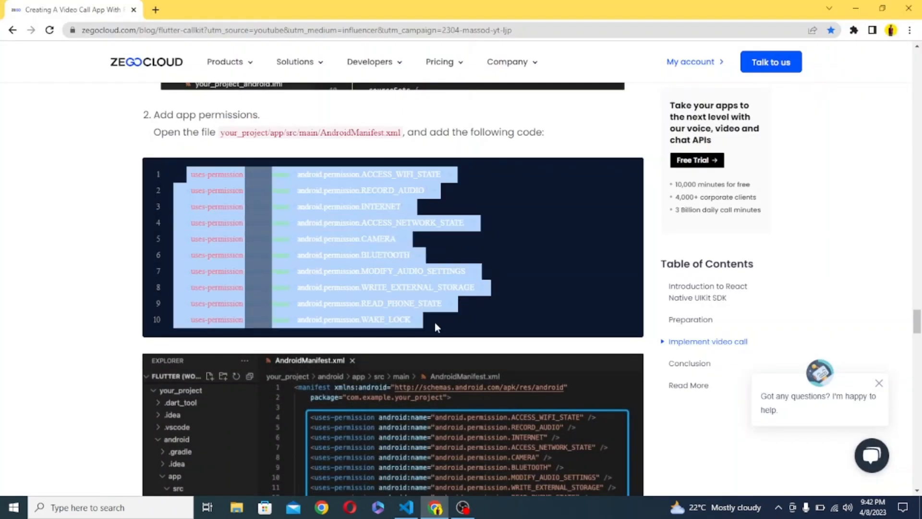
pyautogui.click(405, 507)
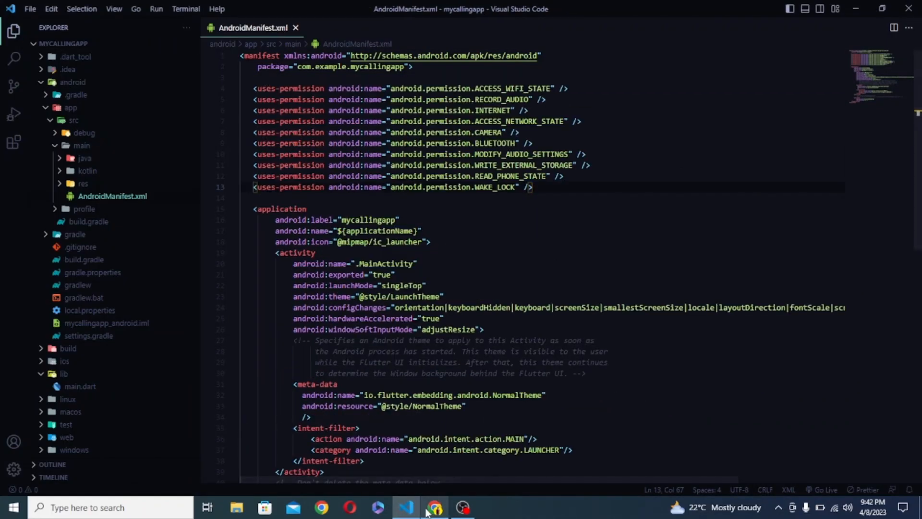
pyautogui.click(434, 507)
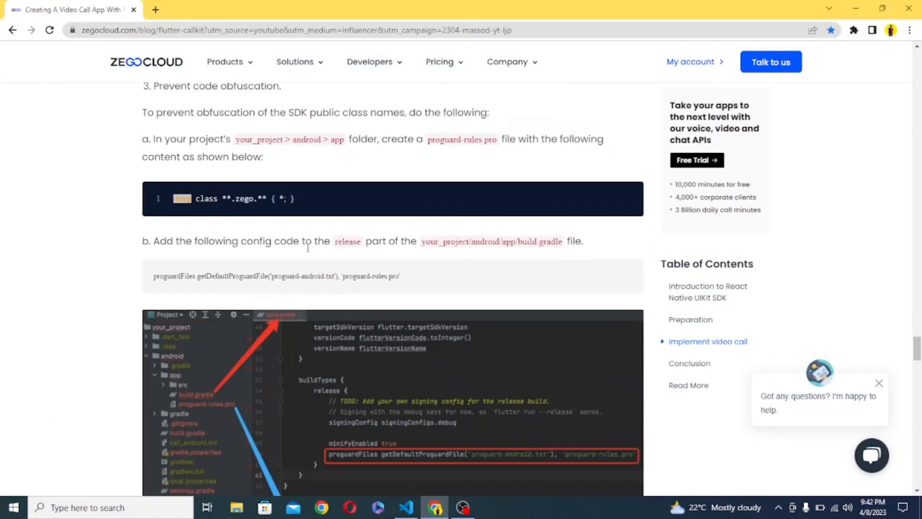
# Step: Create android/app/proguard-rules.pro with the zego -keep class rule, then copy the iOS Info.plist keys
pyautogui.click(405, 507)
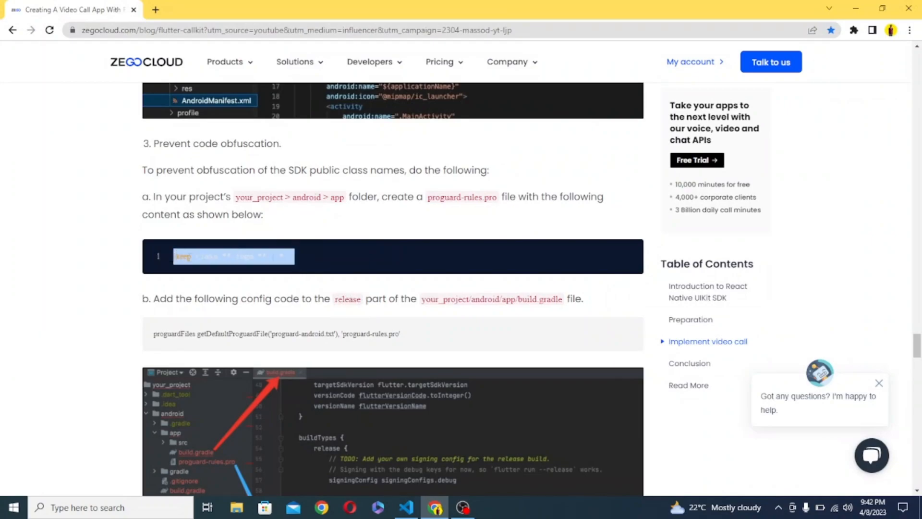
pyautogui.click(405, 507)
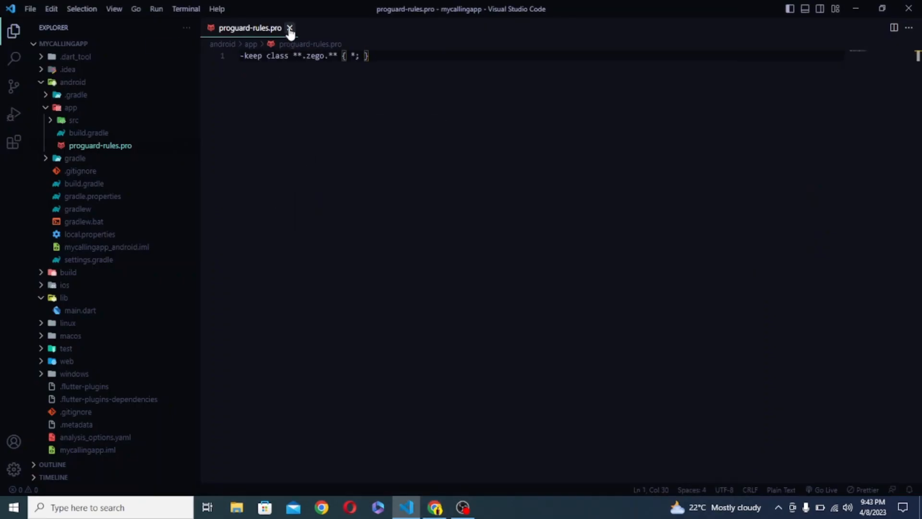
pyautogui.click(434, 507)
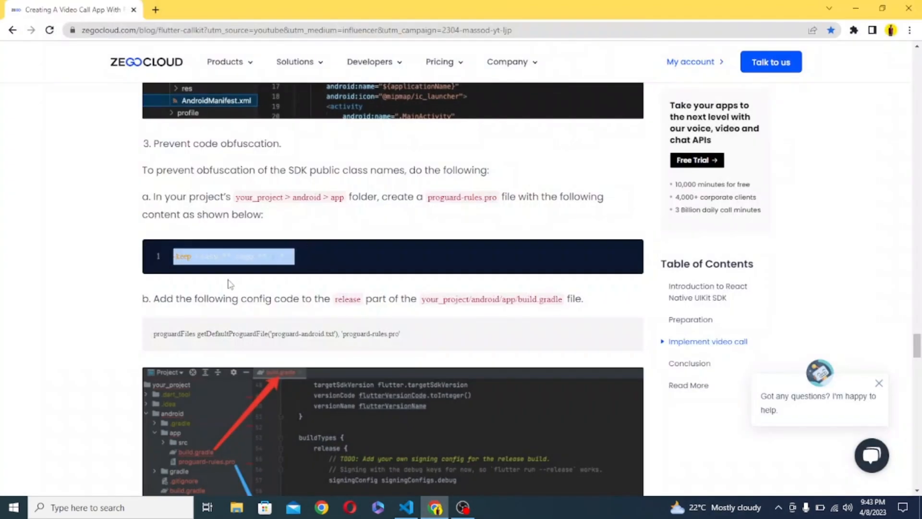
pyautogui.scroll(-3)
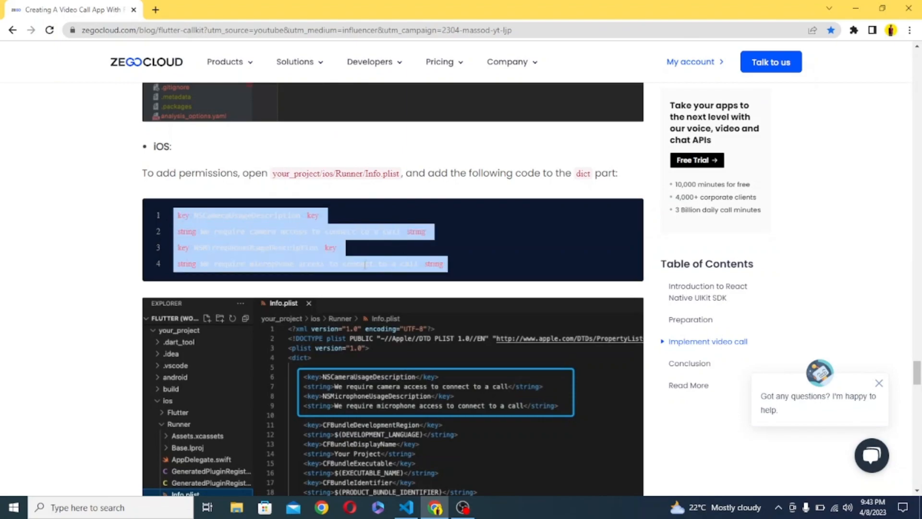
pyautogui.click(405, 507)
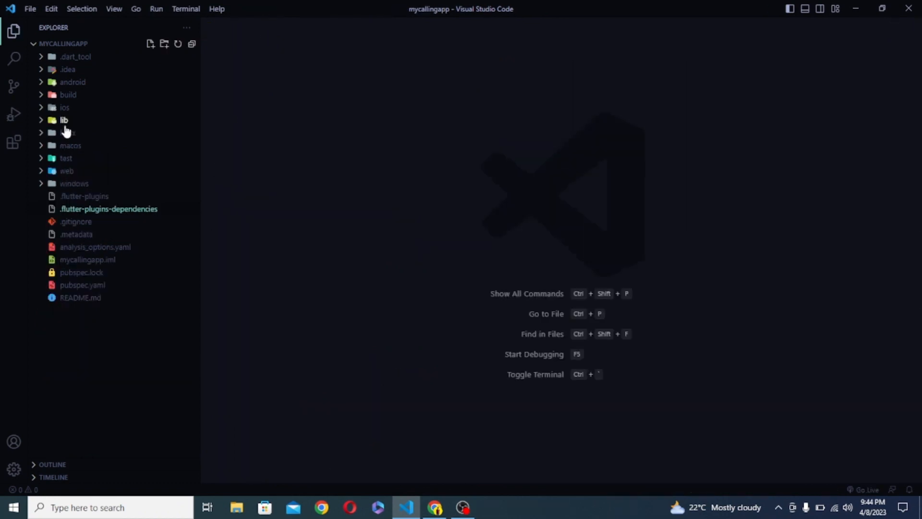
# Step: Run lib/main.dart on the vivo phone, join testCallID, toggle speaker and mic, then hang up
pyautogui.click(80, 132)
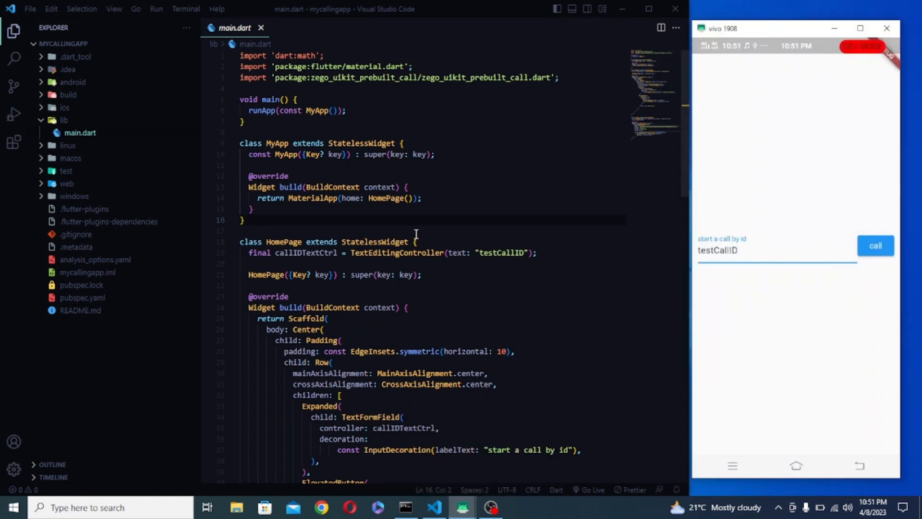
pyautogui.click(536, 230)
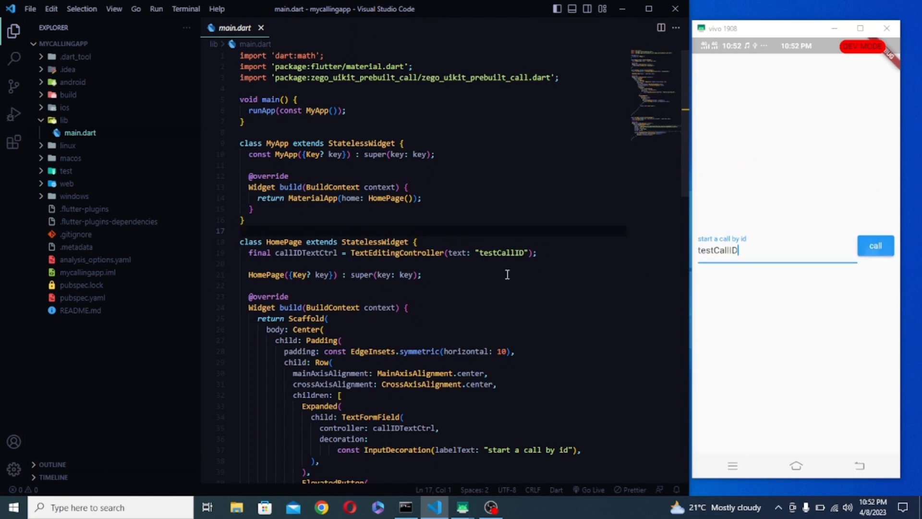
pyautogui.click(874, 246)
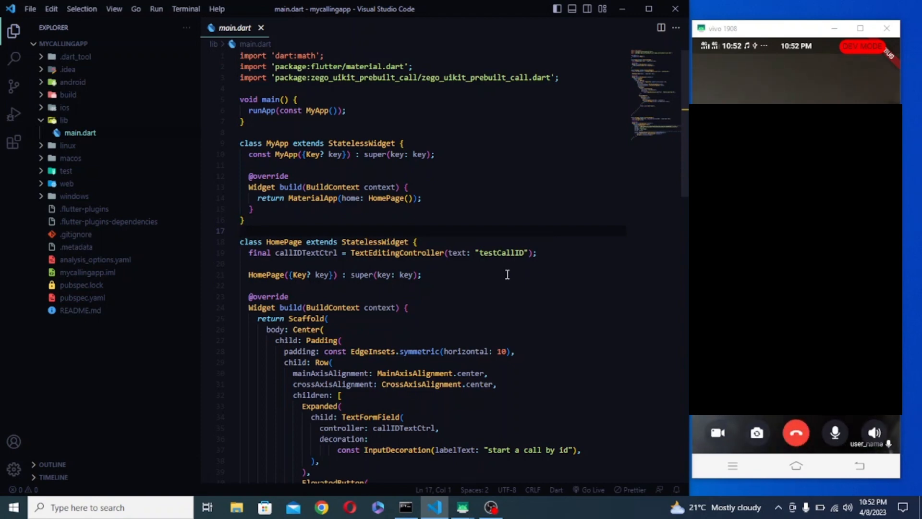
pyautogui.click(875, 433)
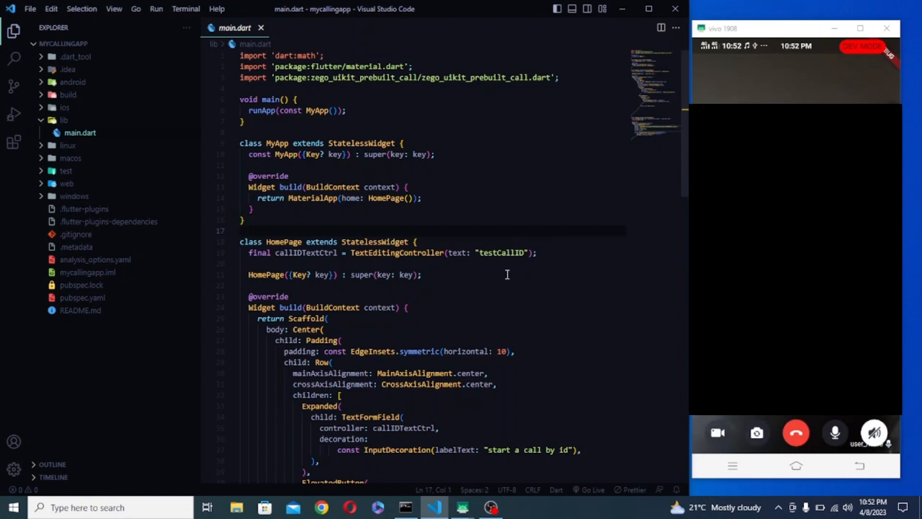
pyautogui.click(834, 433)
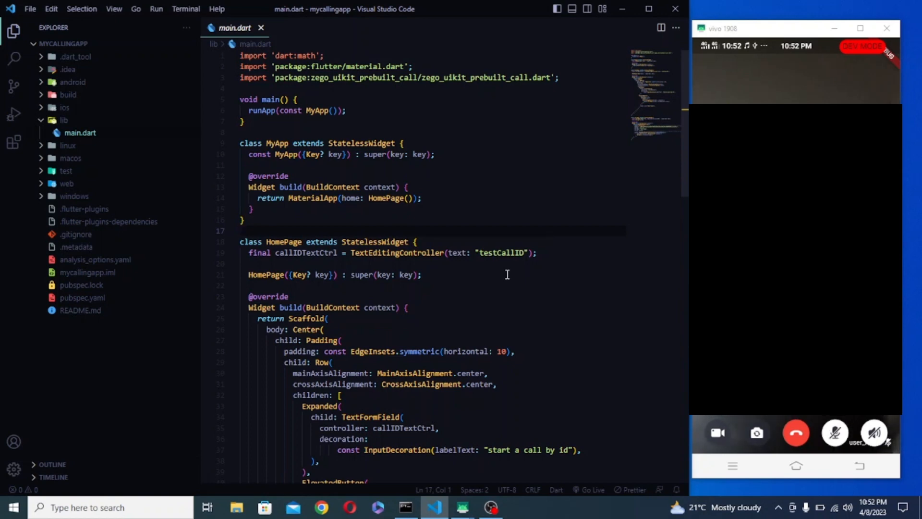
pyautogui.click(834, 432)
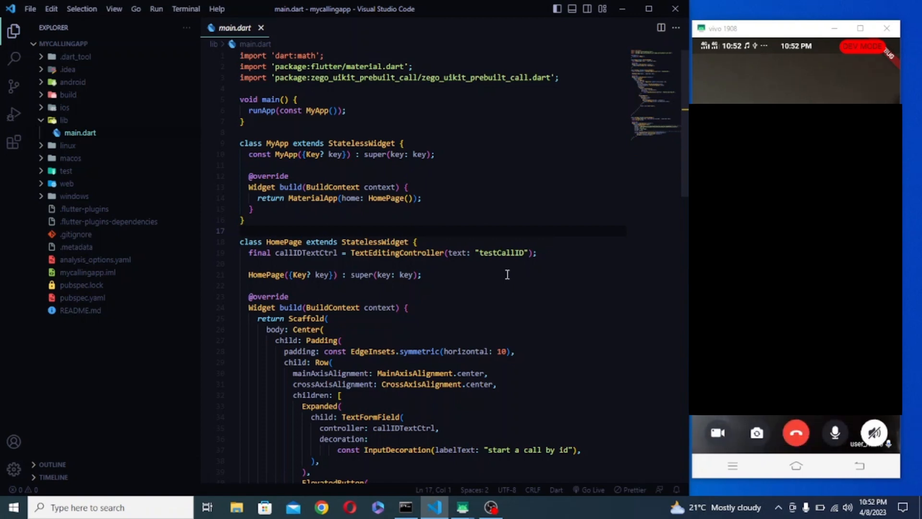
pyautogui.click(716, 432)
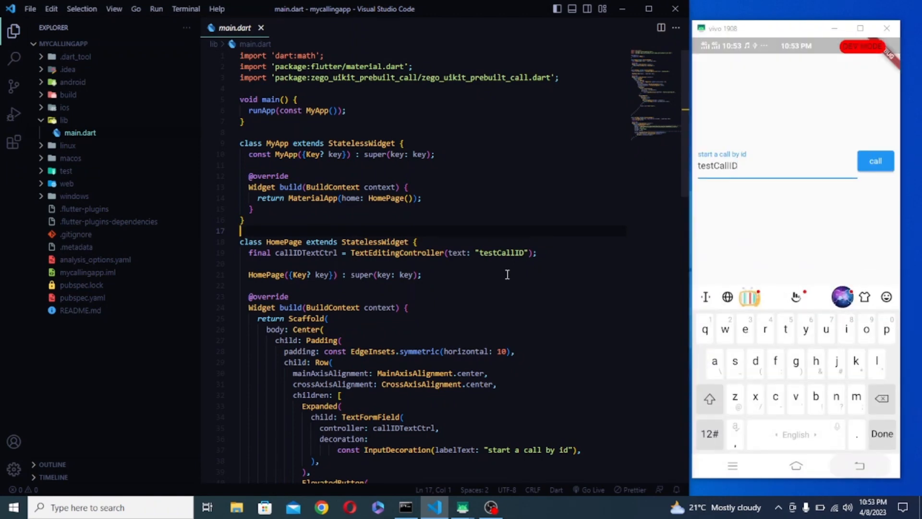
# Step: Check build.gradle's minSdkVersion 21 and proguard setting, then join call testCallID123
pyautogui.click(881, 434)
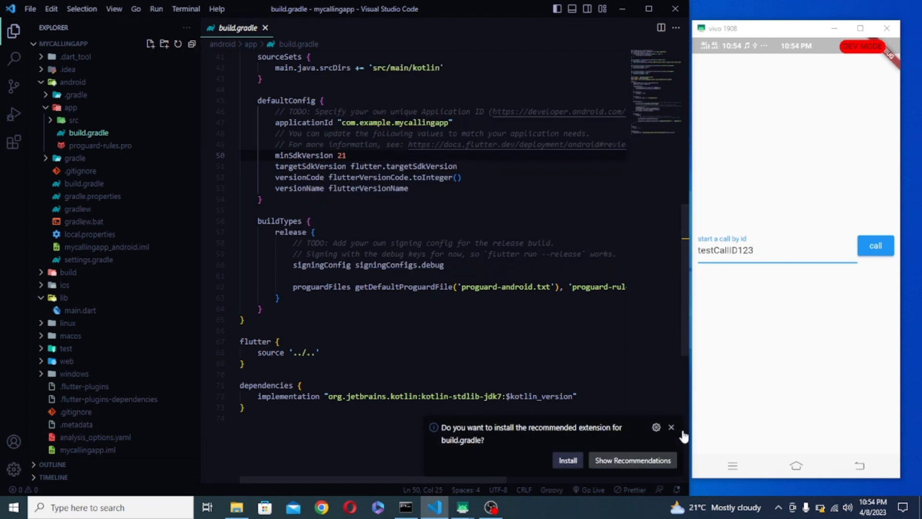
pyautogui.click(670, 426)
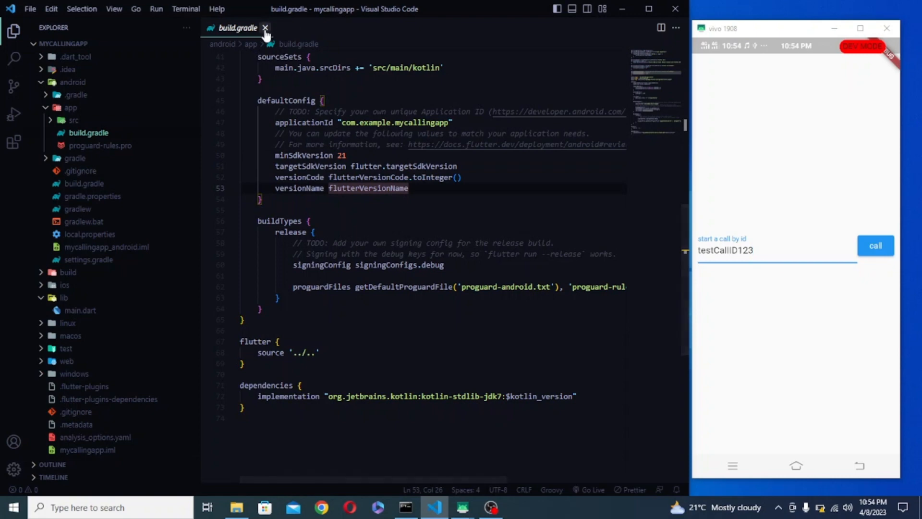
pyautogui.click(265, 28)
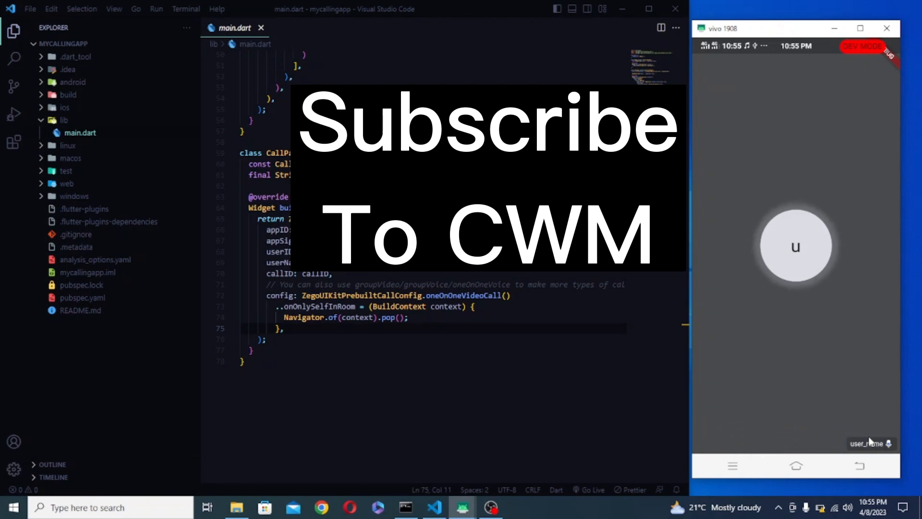
pyautogui.moveTo(799, 397)
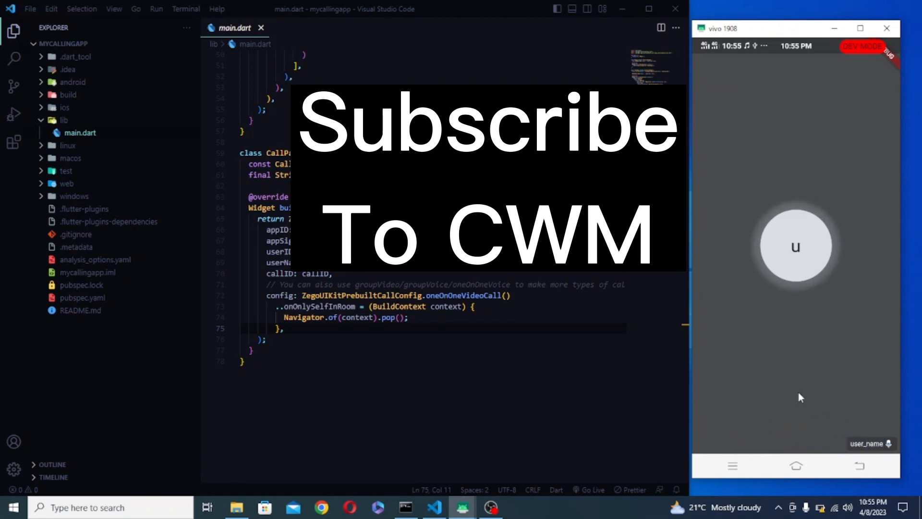